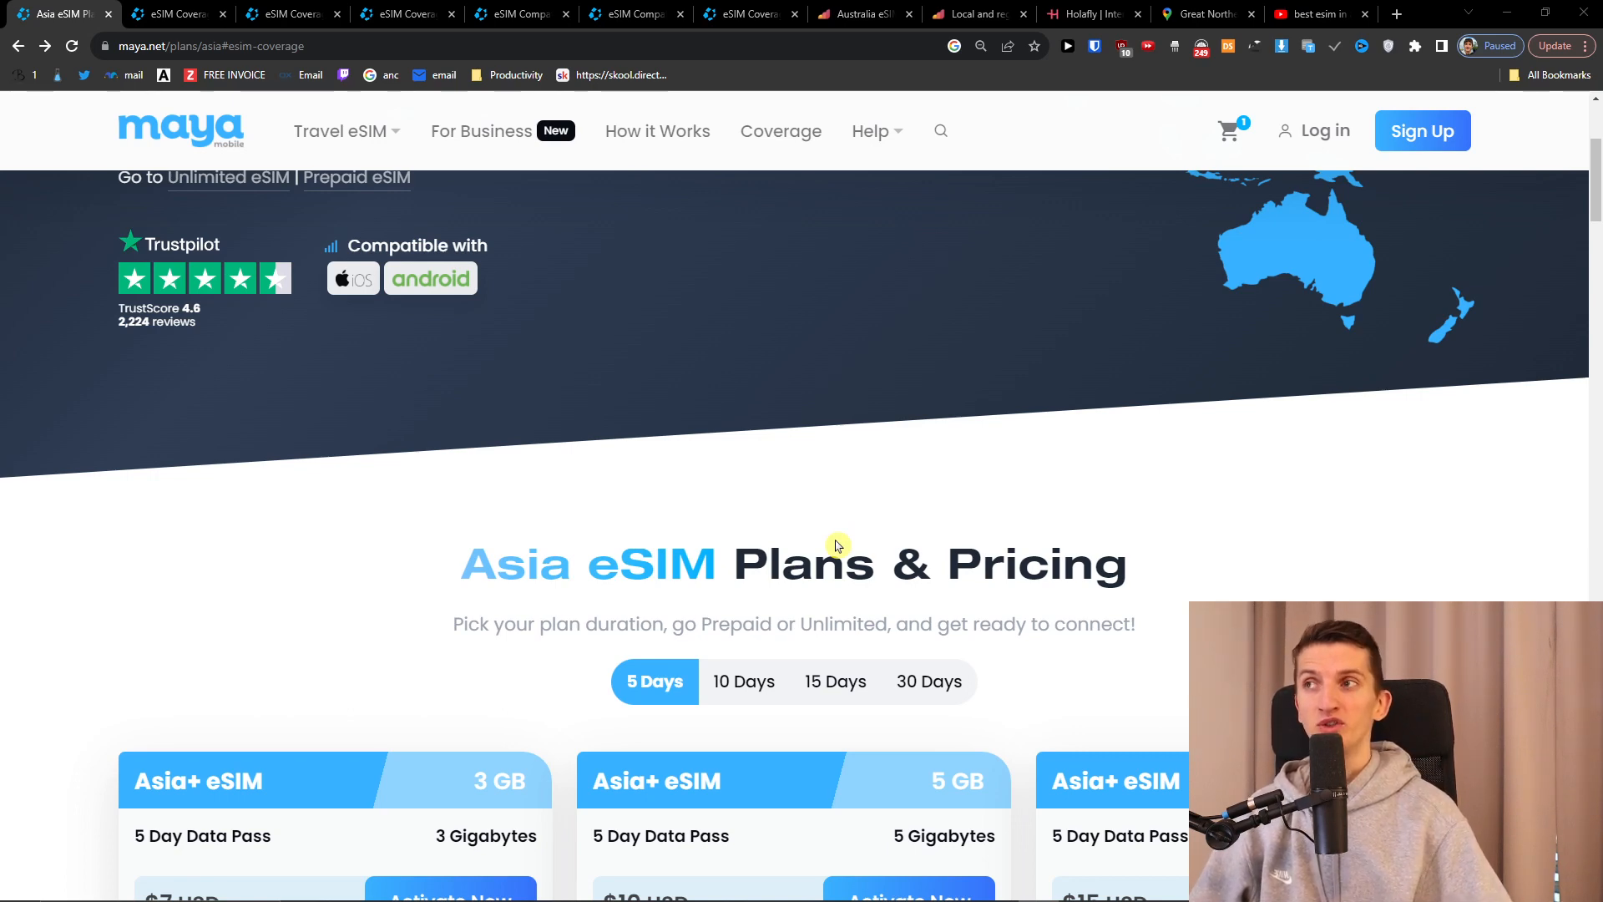
Go to Maya Mobile's Asia+ regional travel eSIM plans page.
scroll("up", 3)
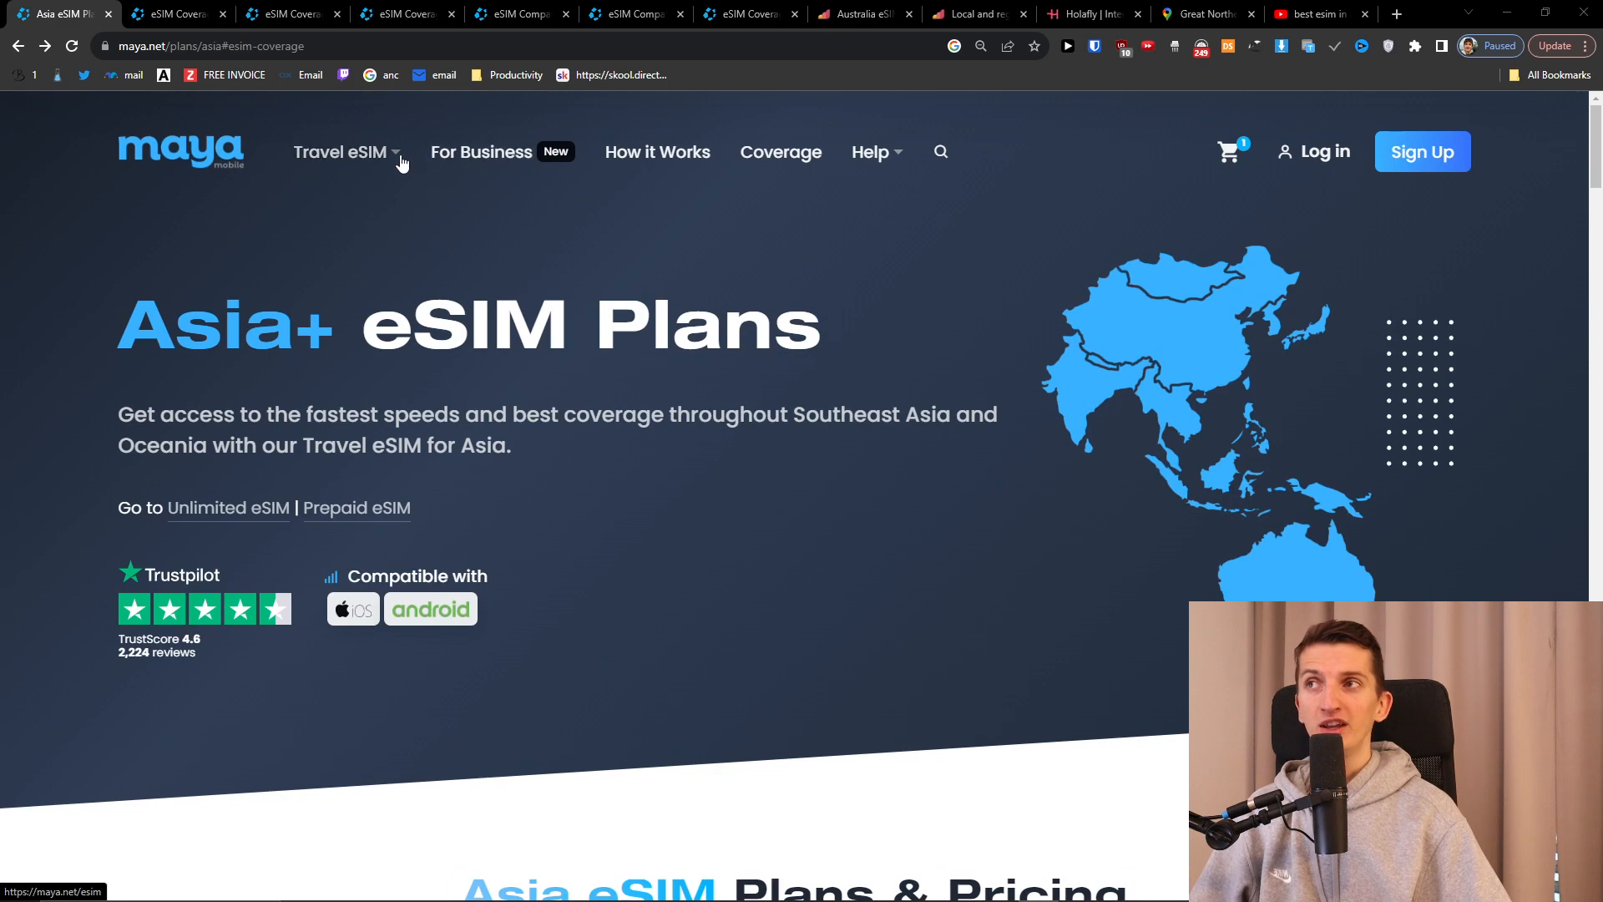
left_click(340, 151)
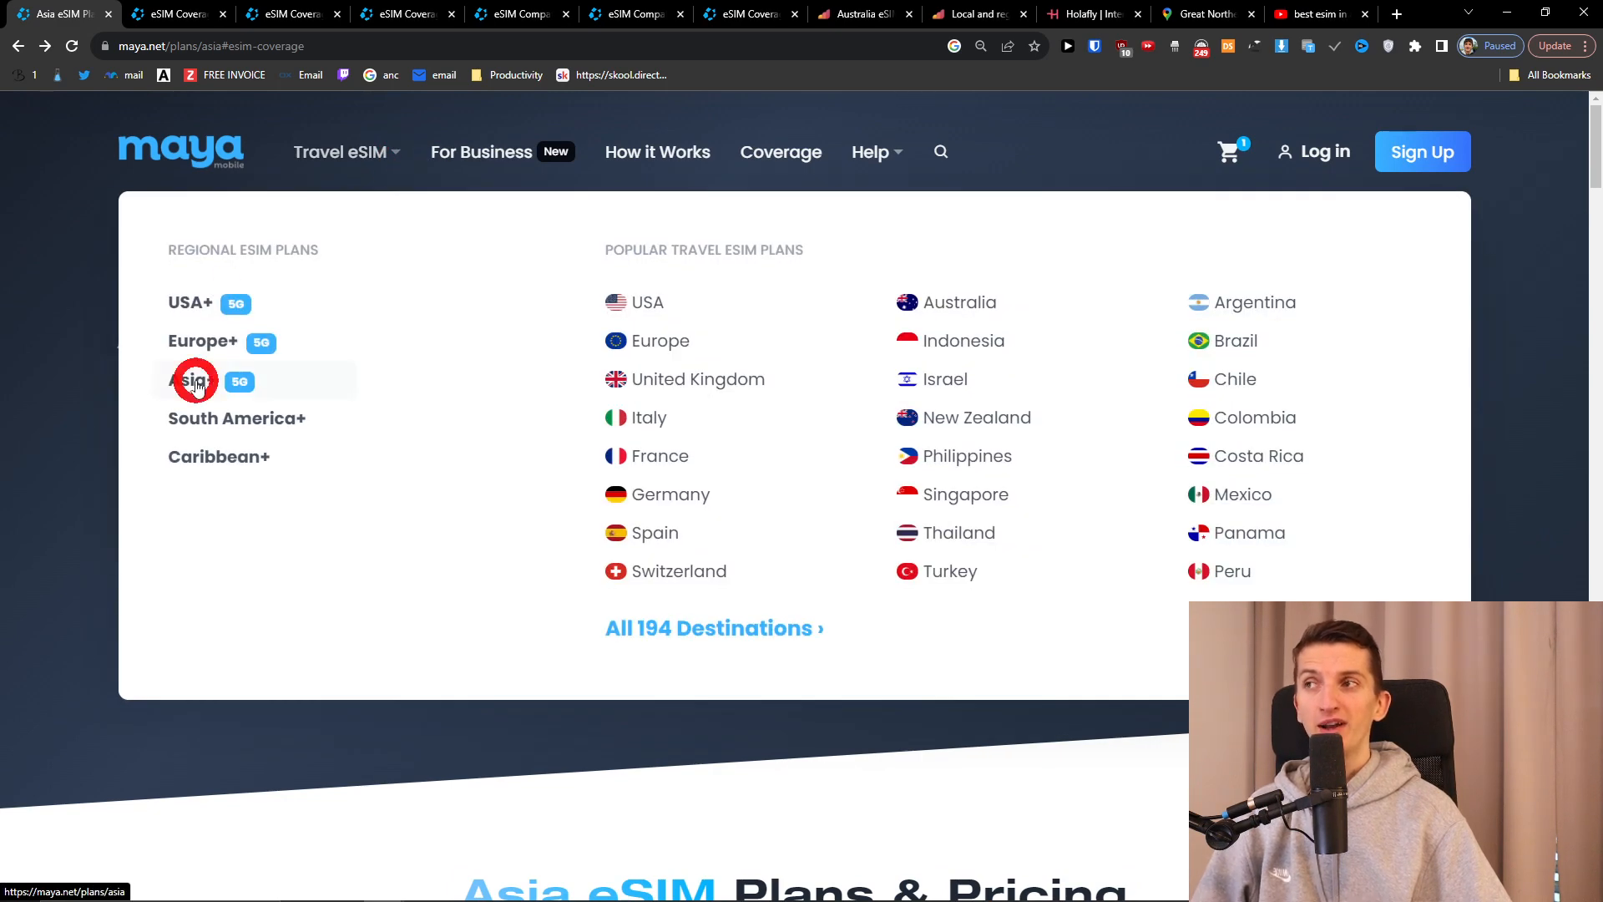
left_click(194, 379)
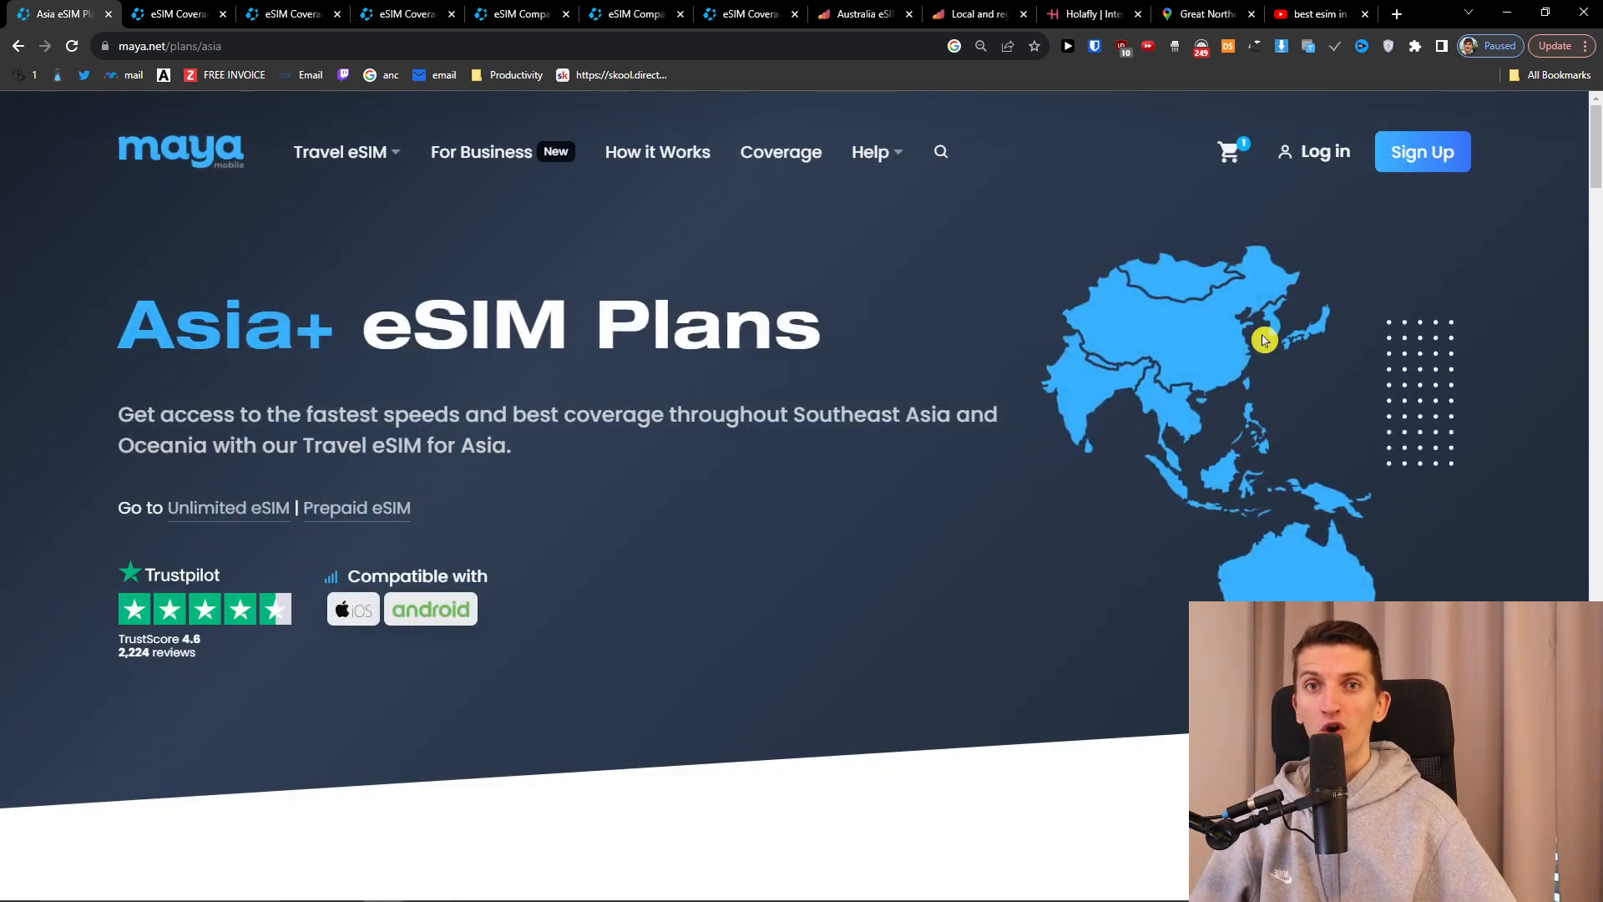
Compare 10- and 30-day prices, then show 15-day passes from $9 (3 GB) to $48 unlimited.
scroll("down", 3)
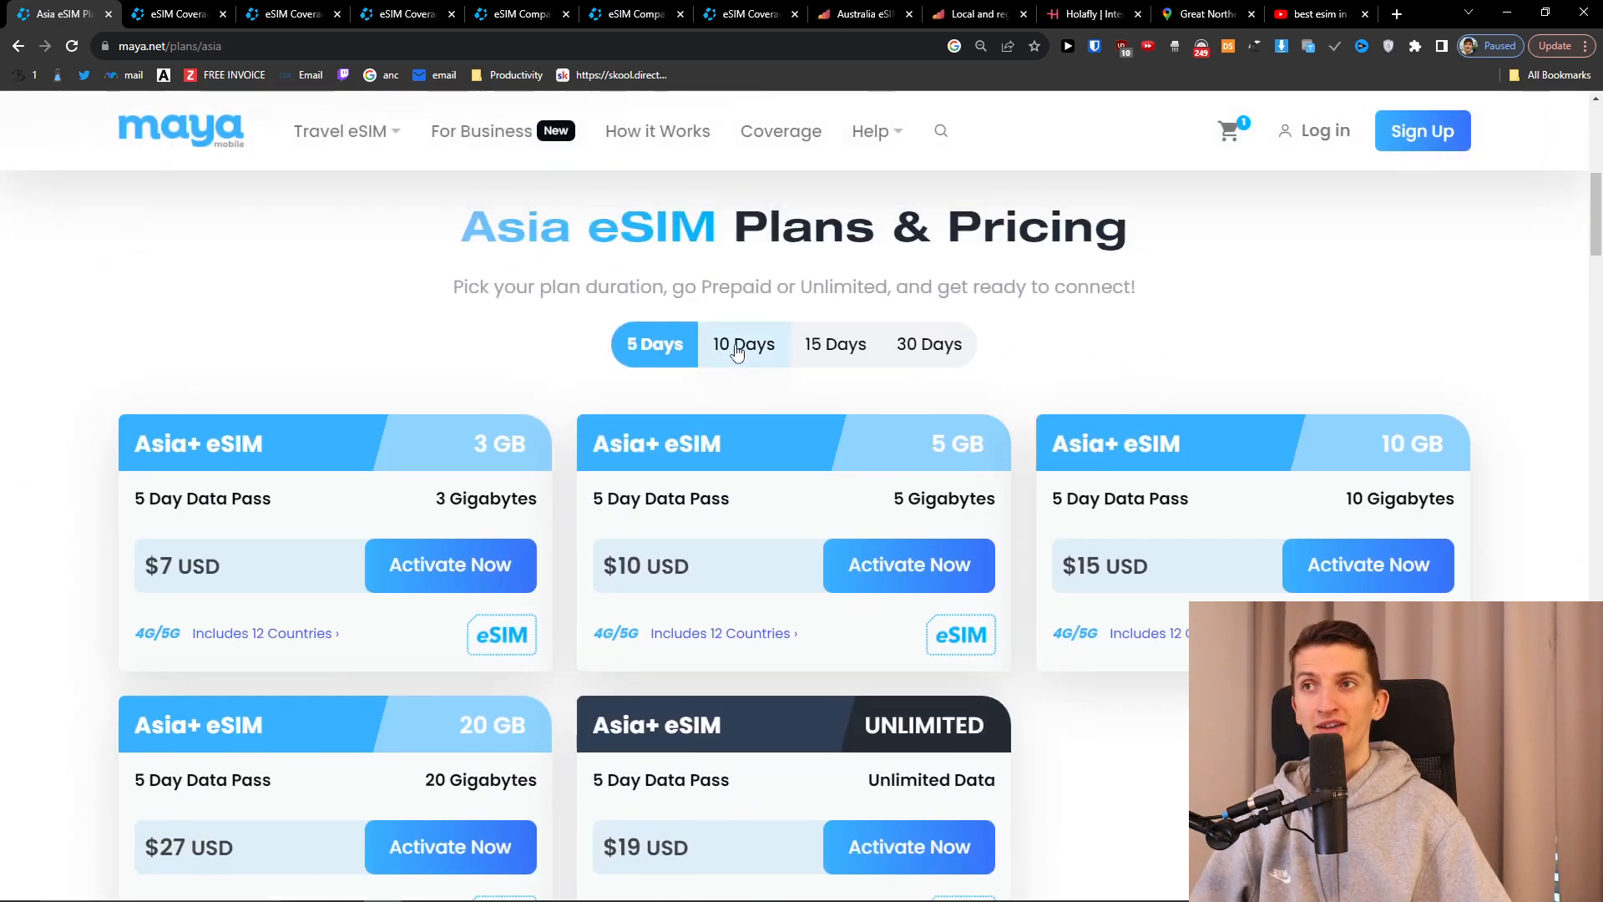
left_click(743, 344)
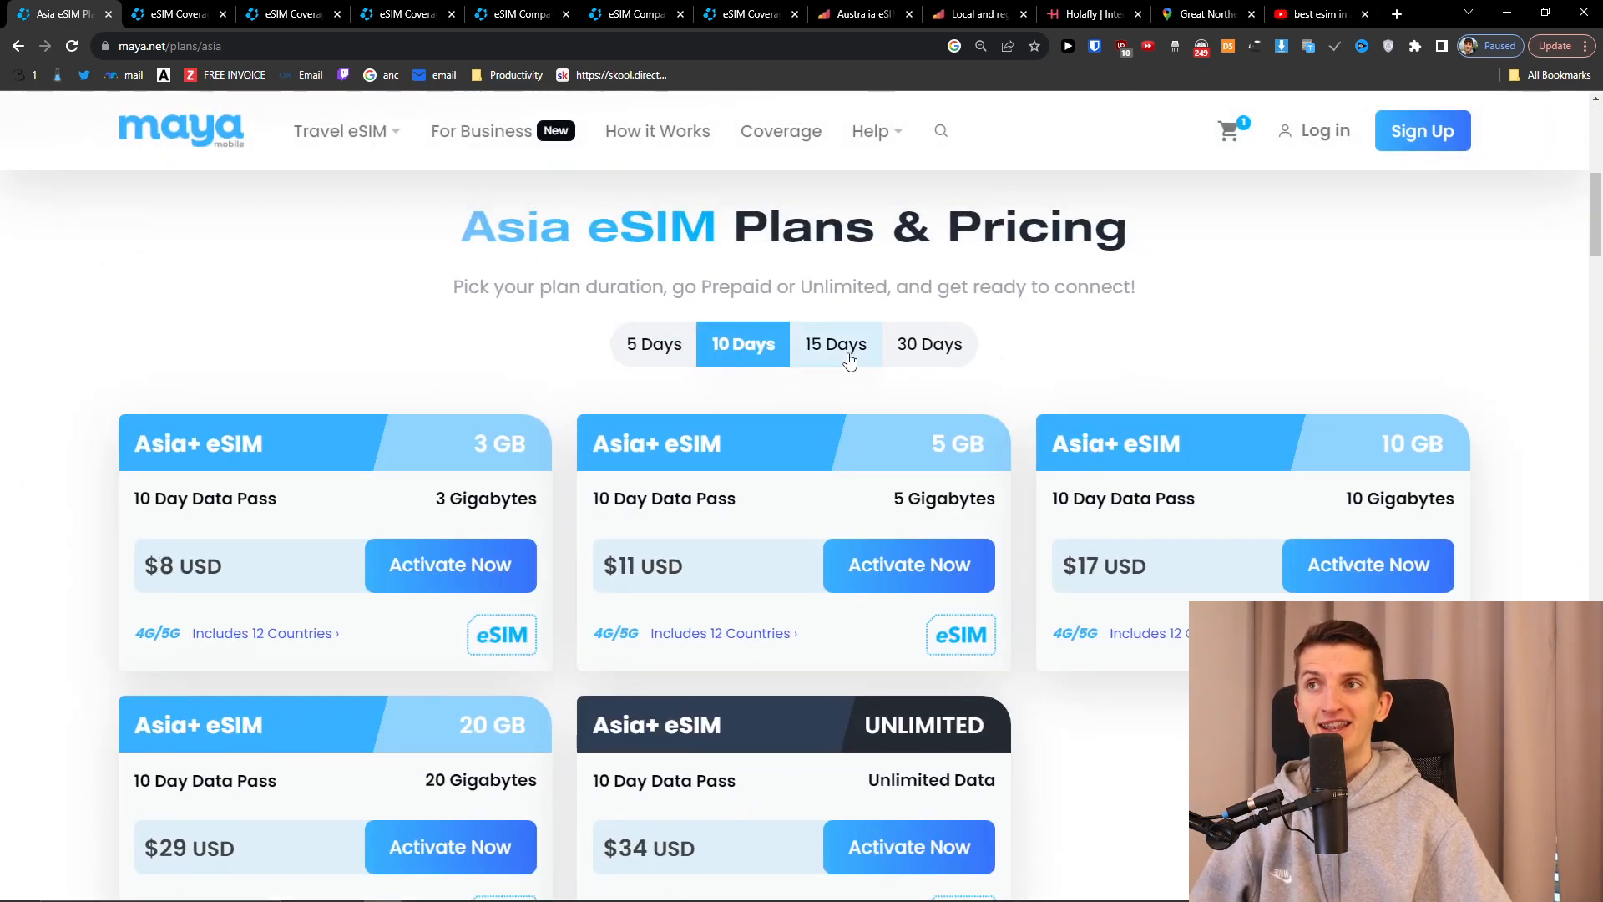
left_click(928, 343)
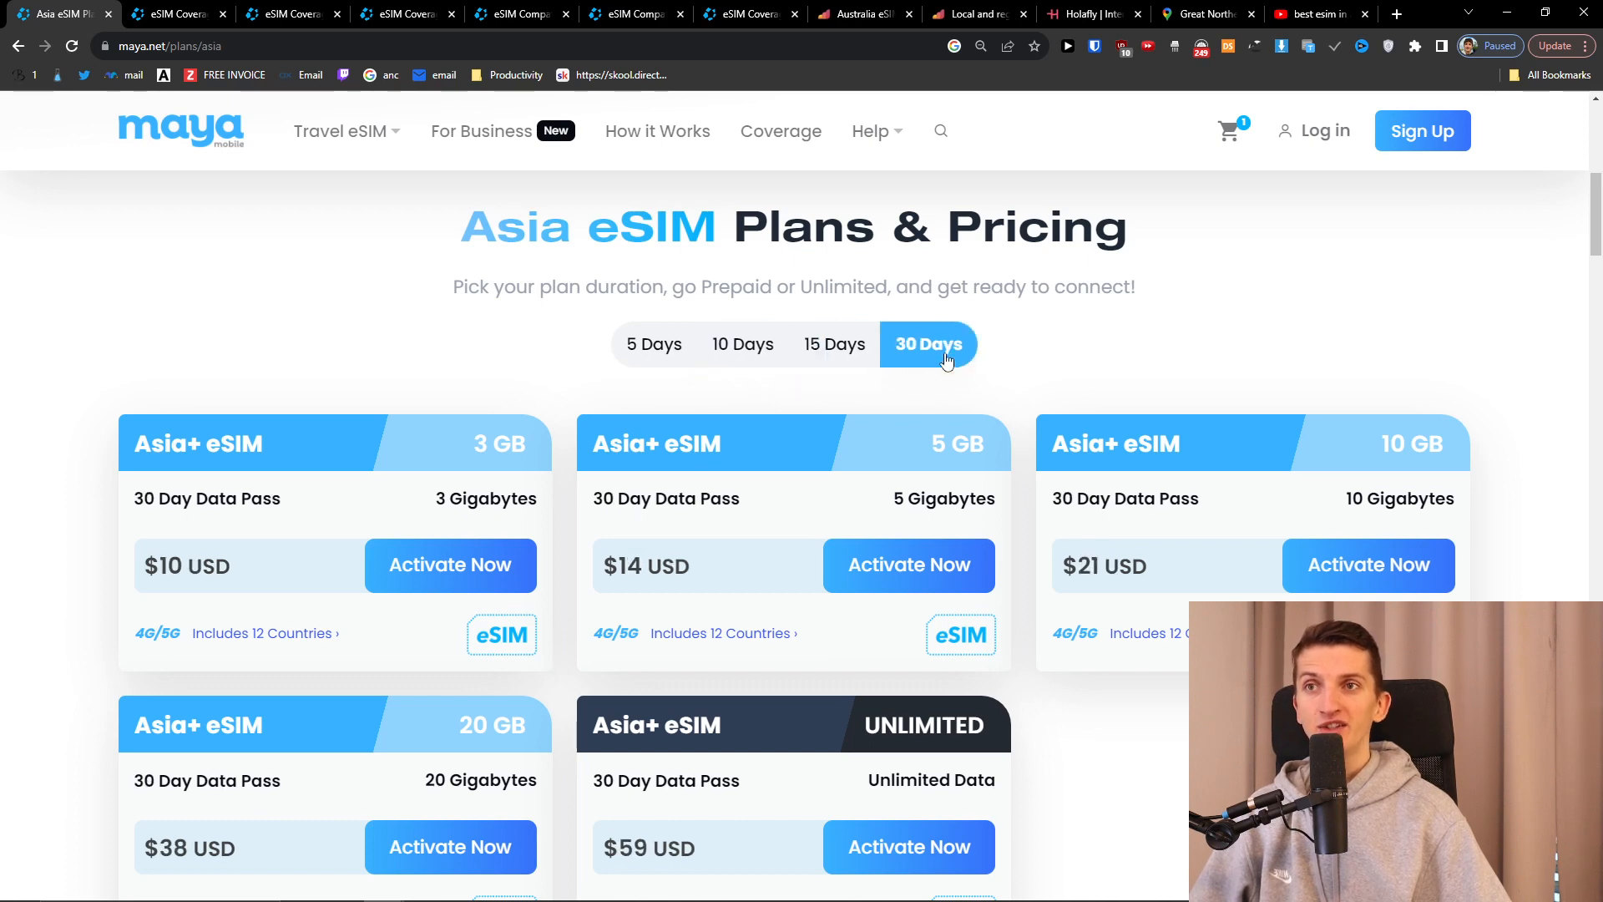
left_click(834, 343)
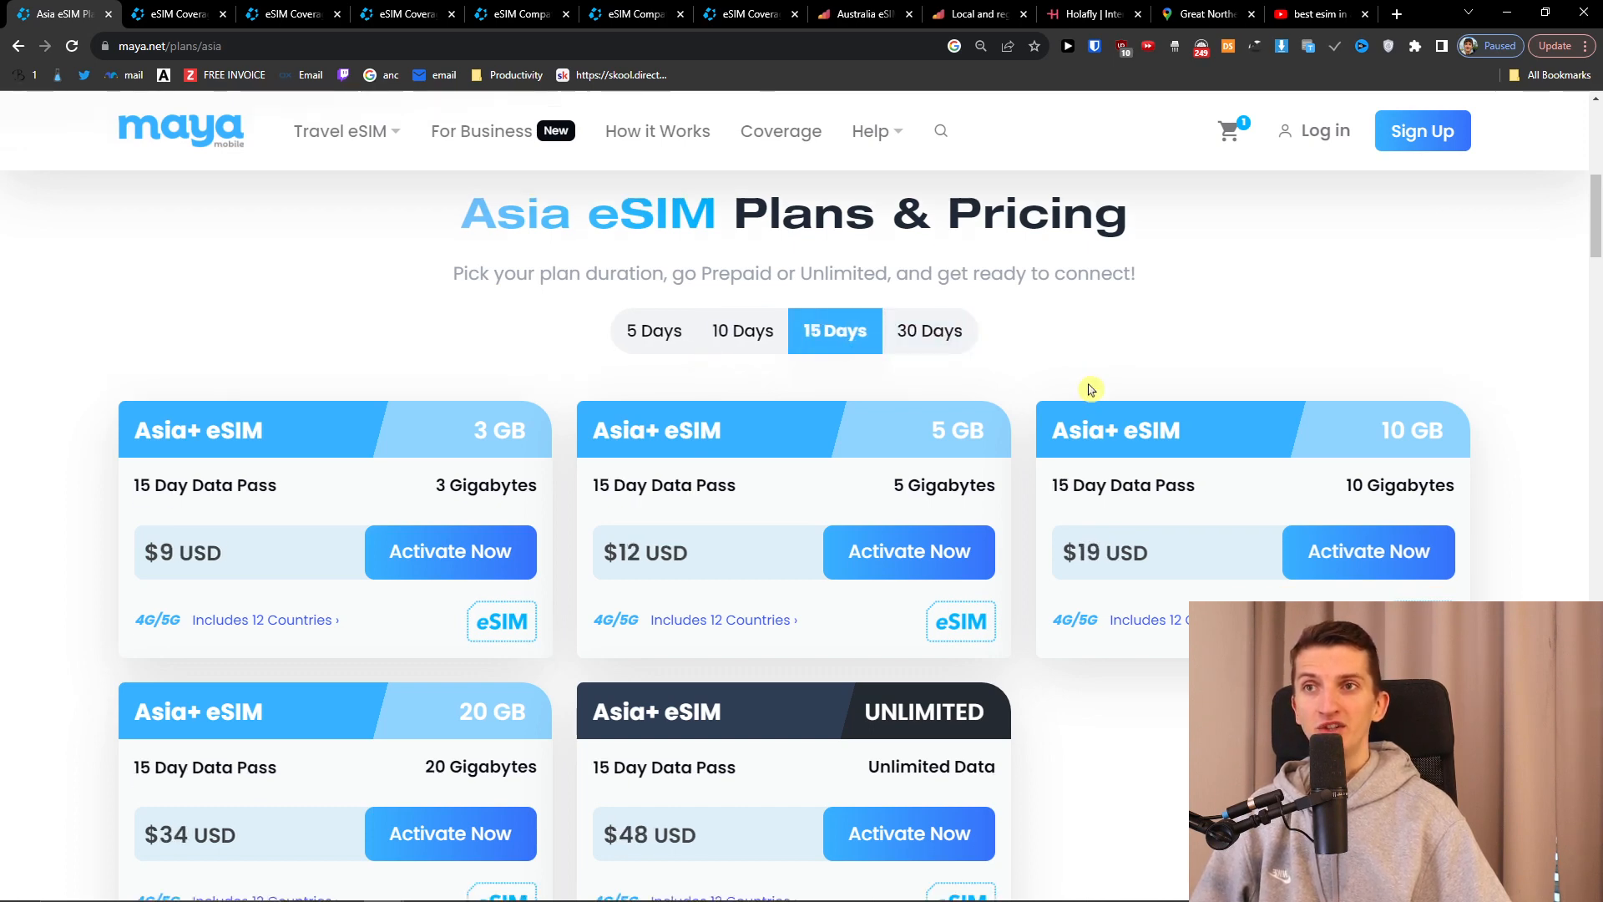
scroll("down", 3)
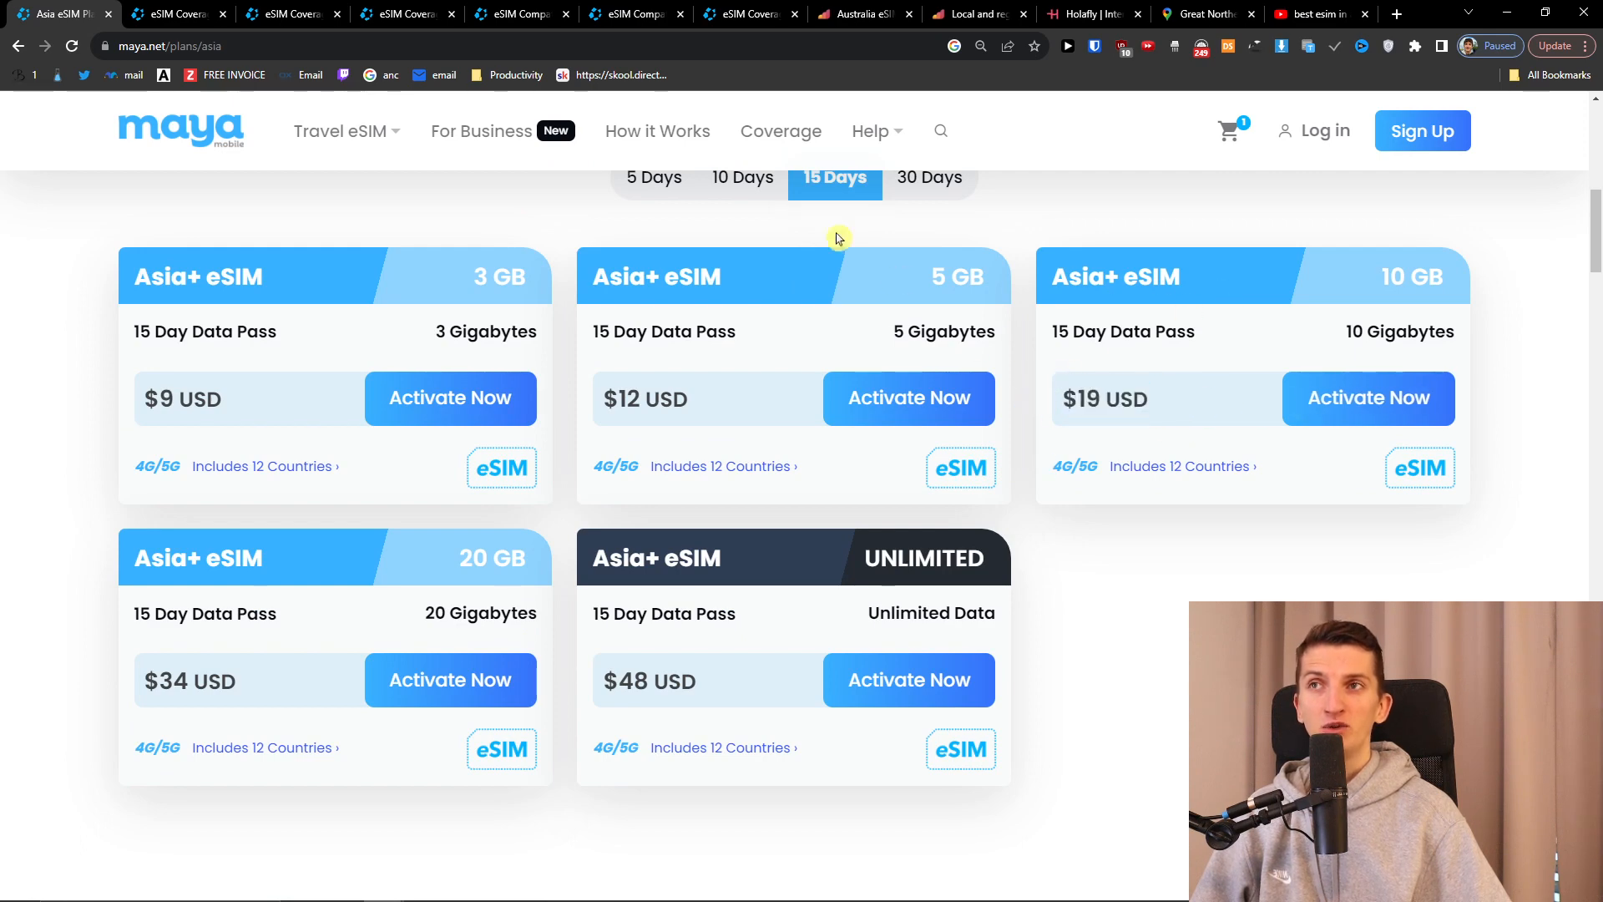
mouse_move(792, 208)
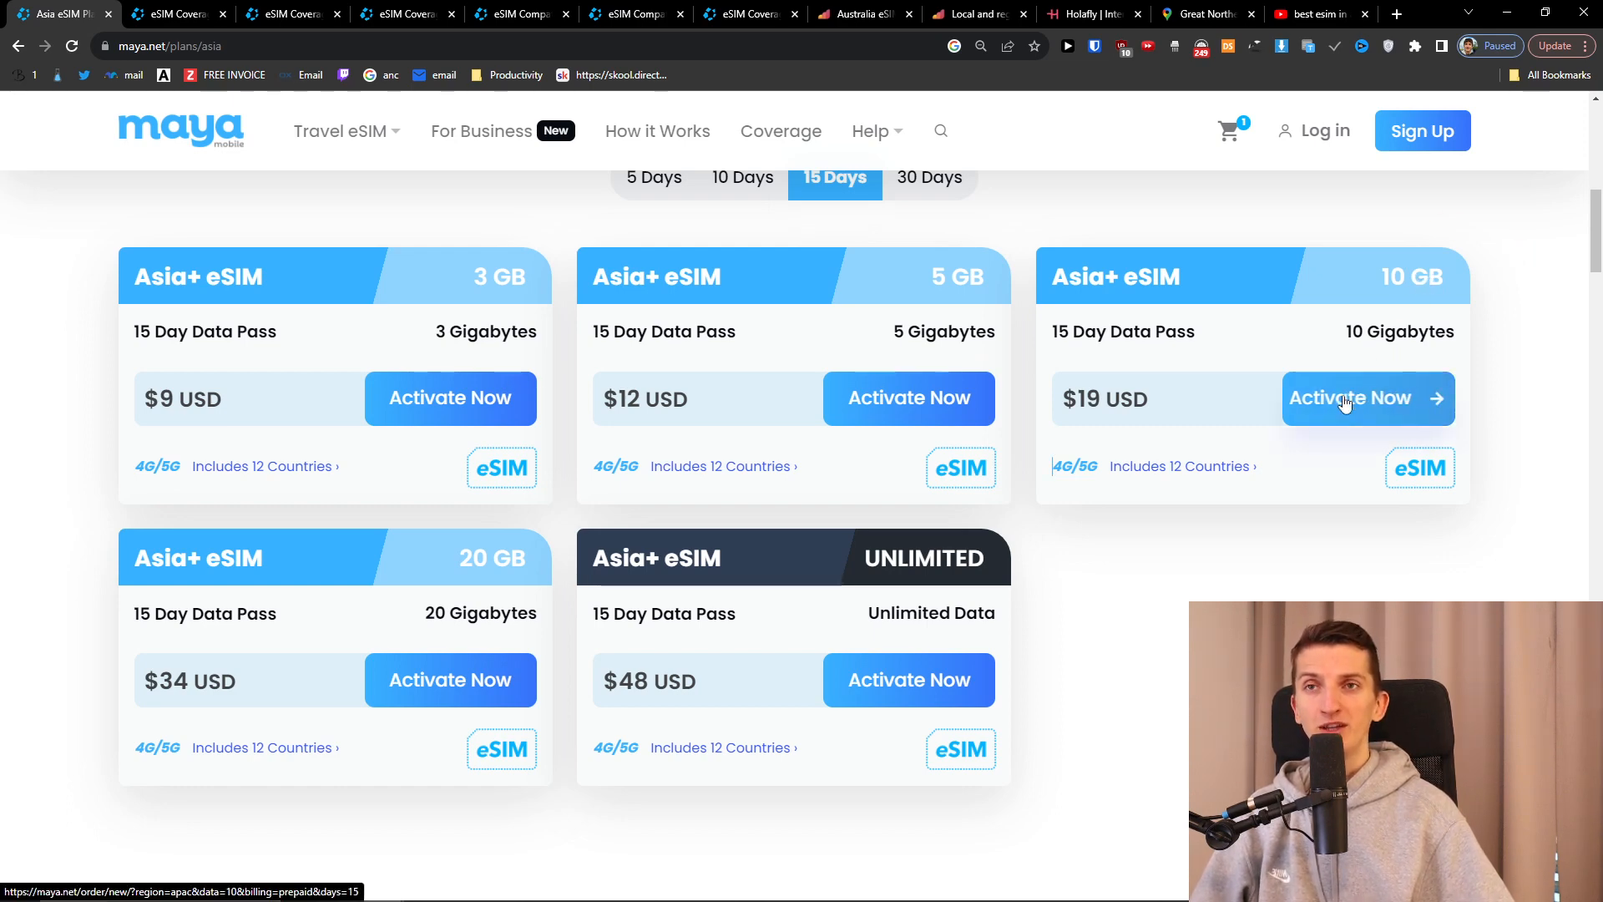
Start the 15-day 10 GB order and review the 12 covered countries, Australia to Vietnam.
left_click(1352, 397)
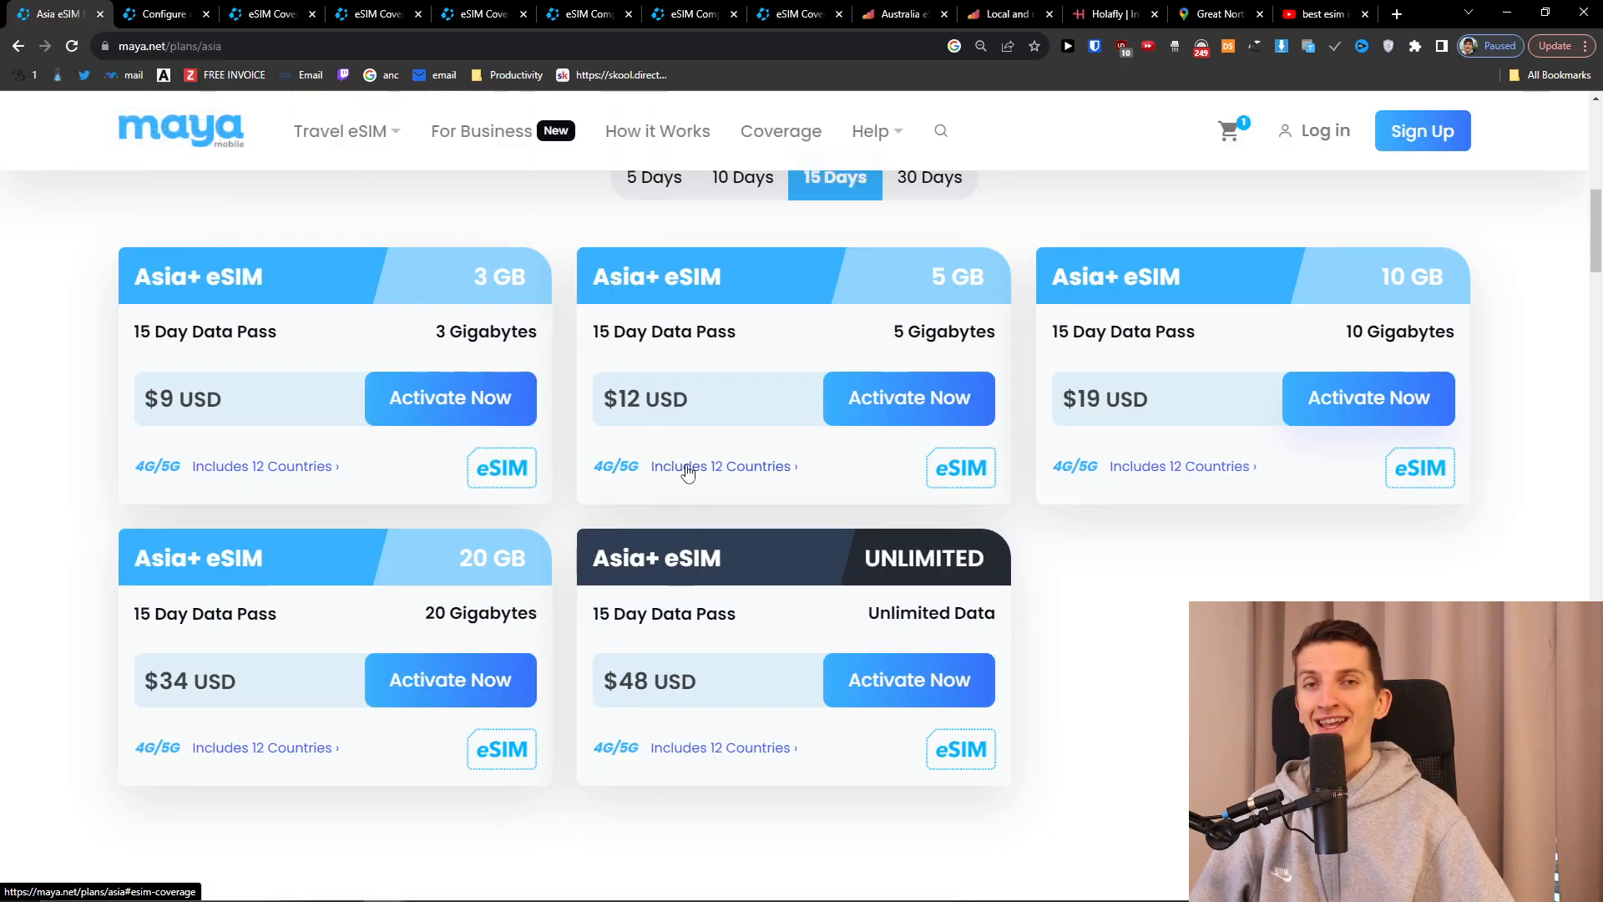
left_click(722, 466)
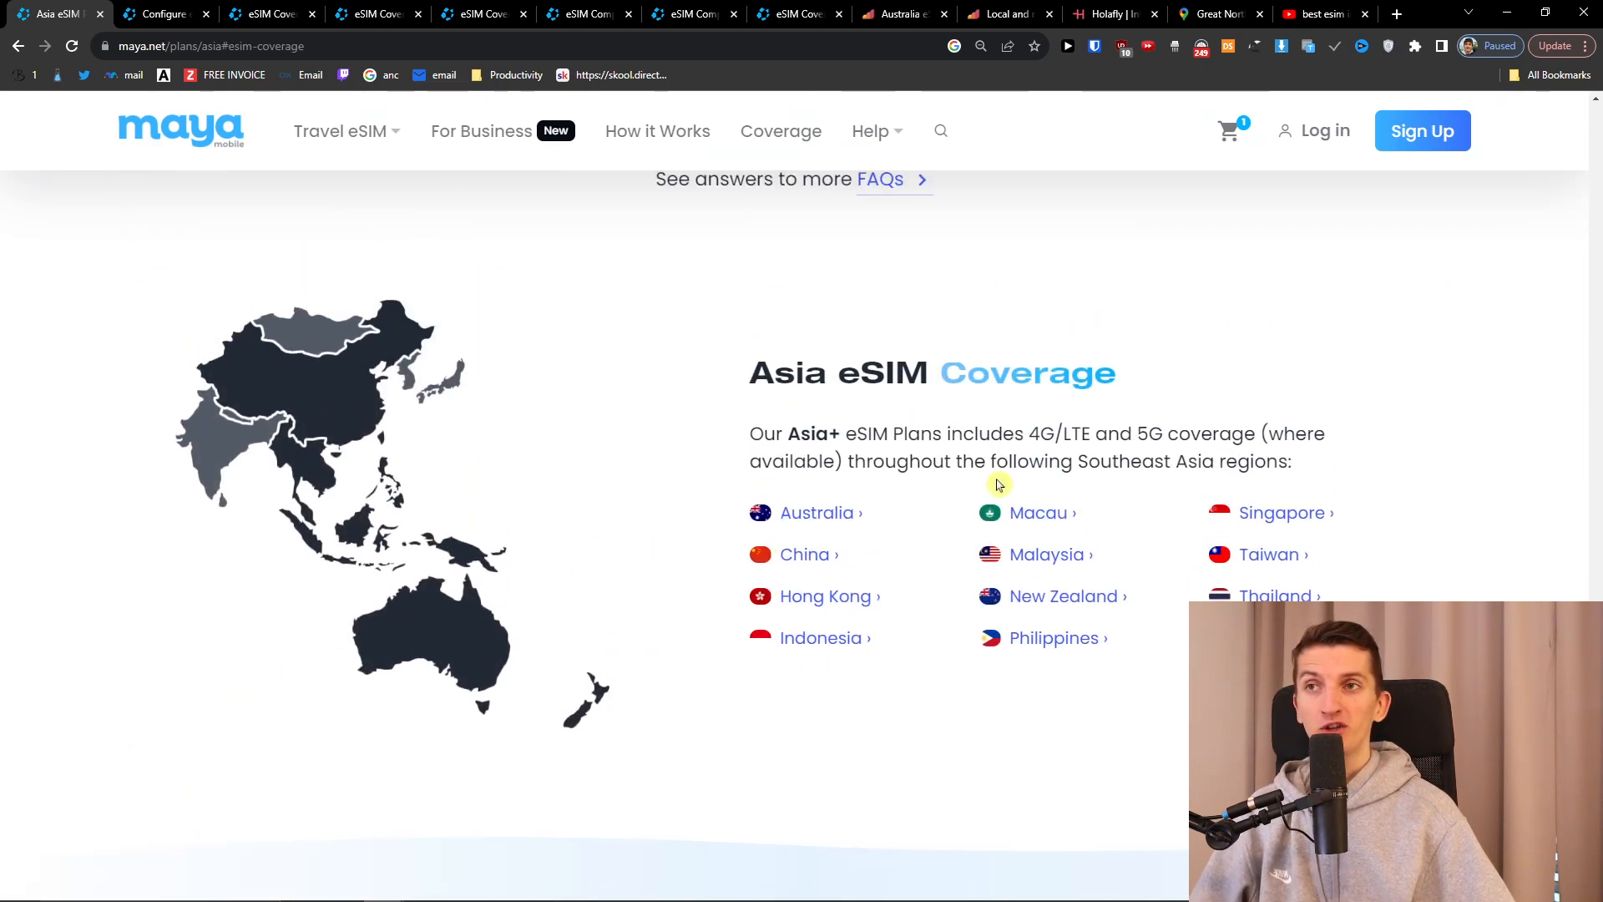
scroll("down", 3)
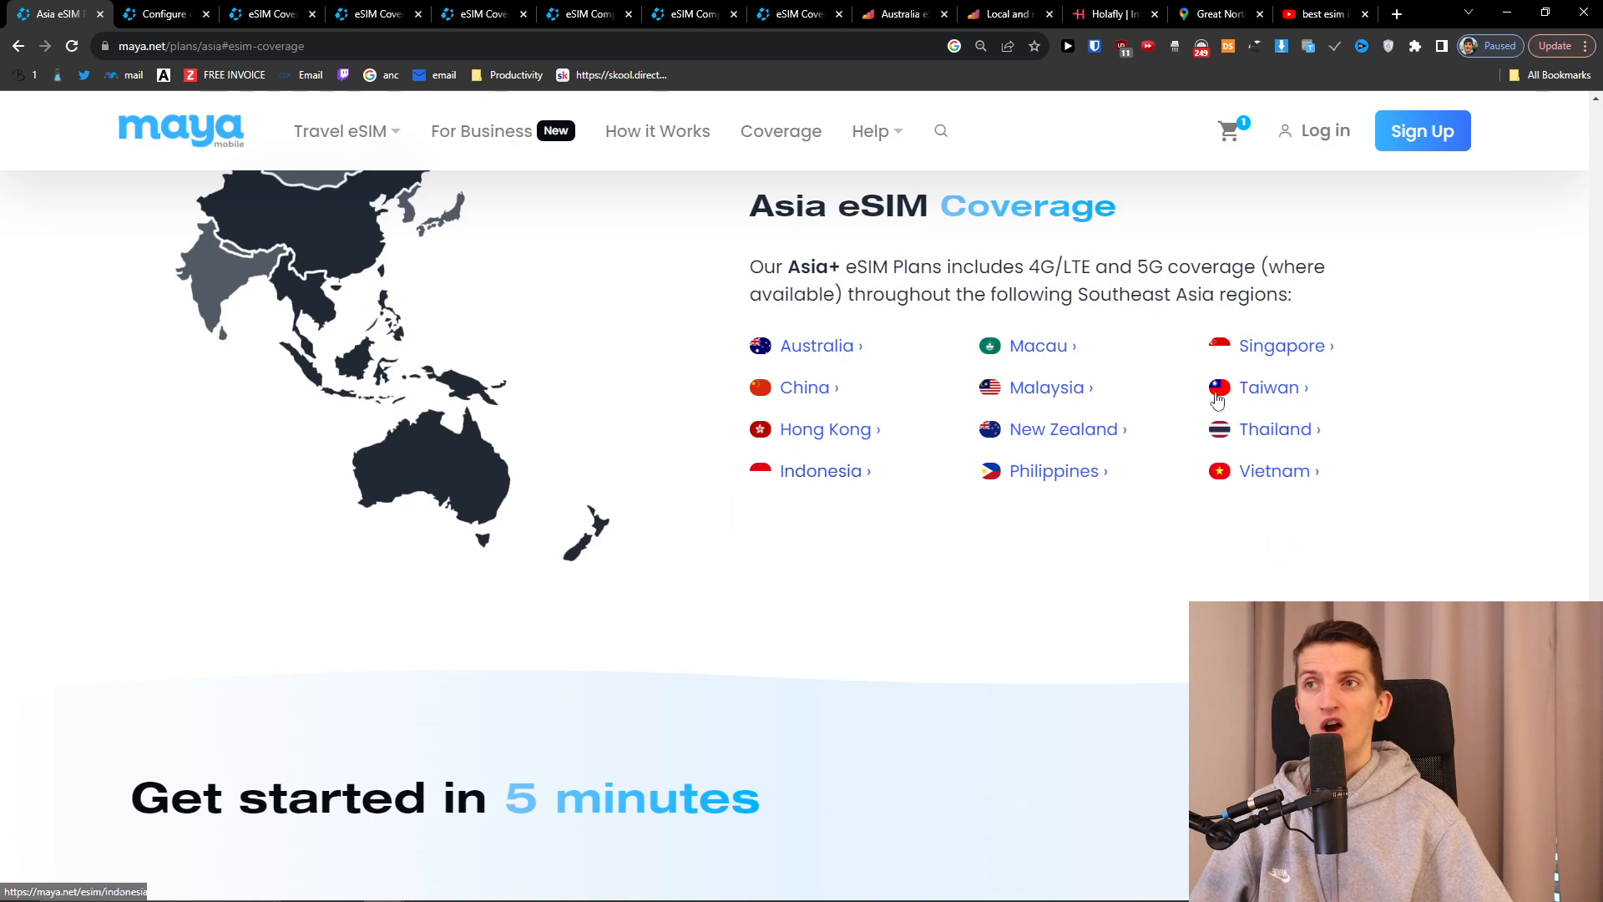
scroll("down", 3)
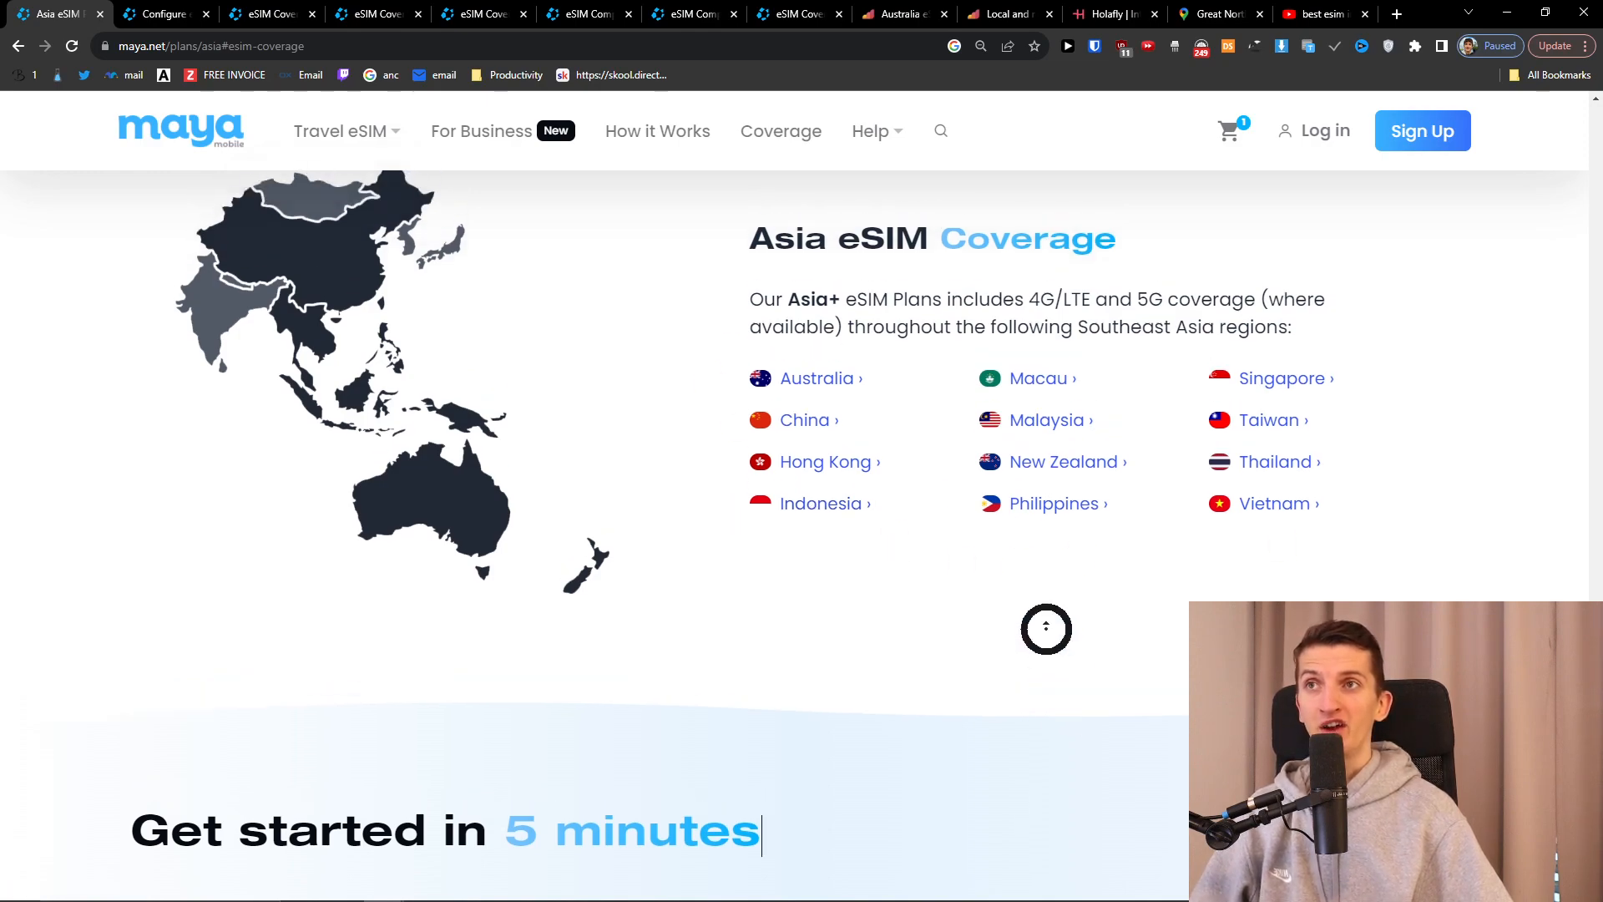
scroll("down", 3)
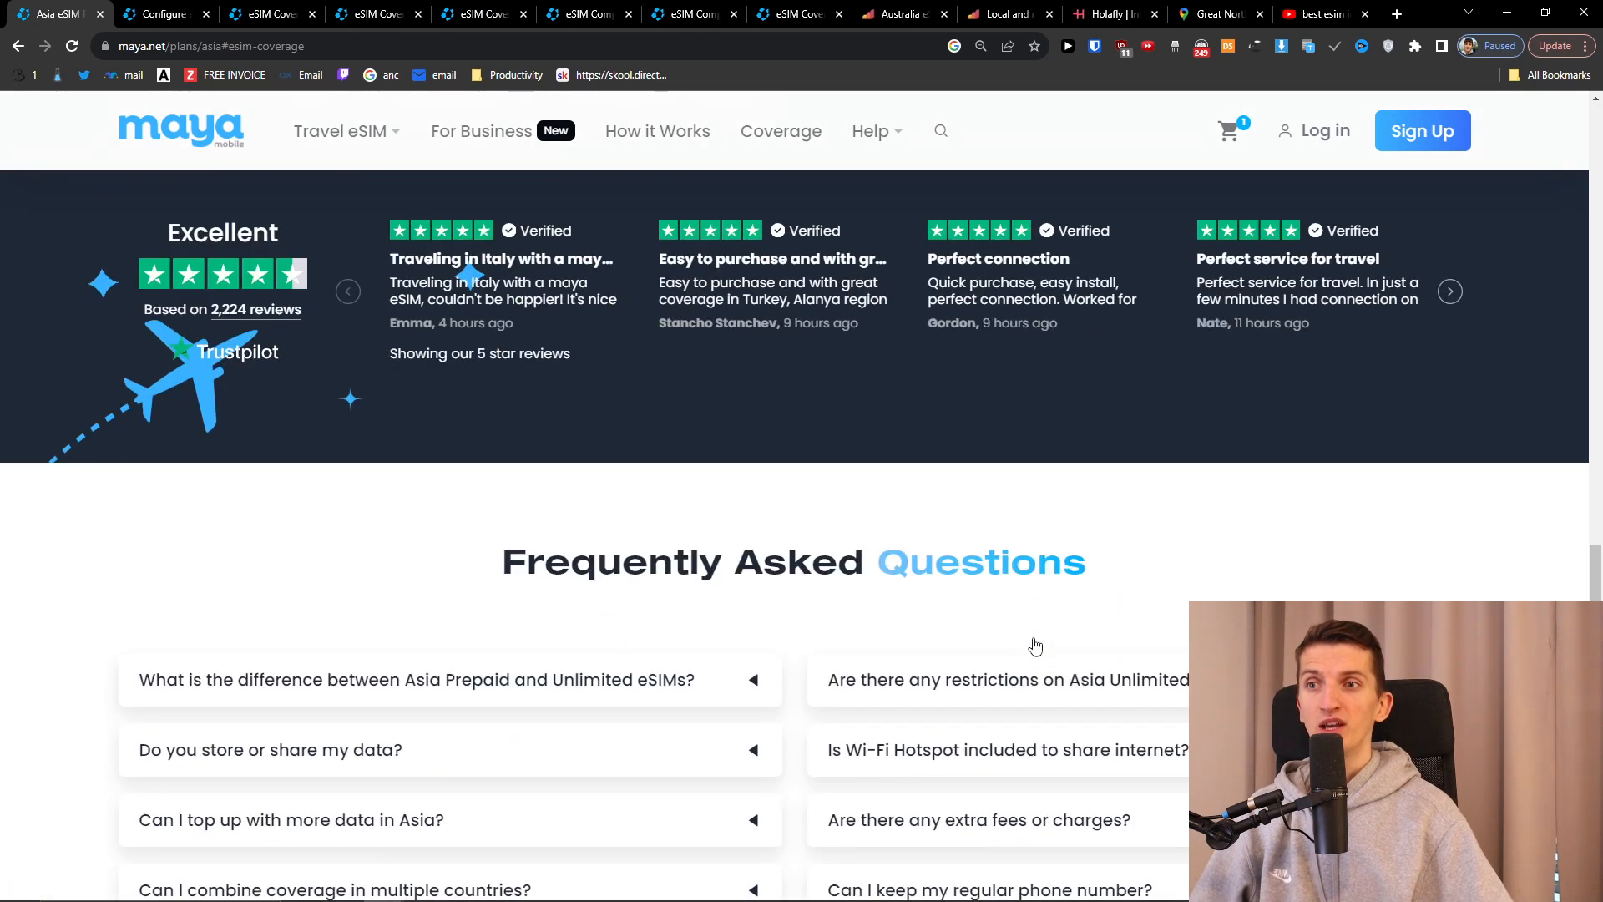
scroll("up", 3)
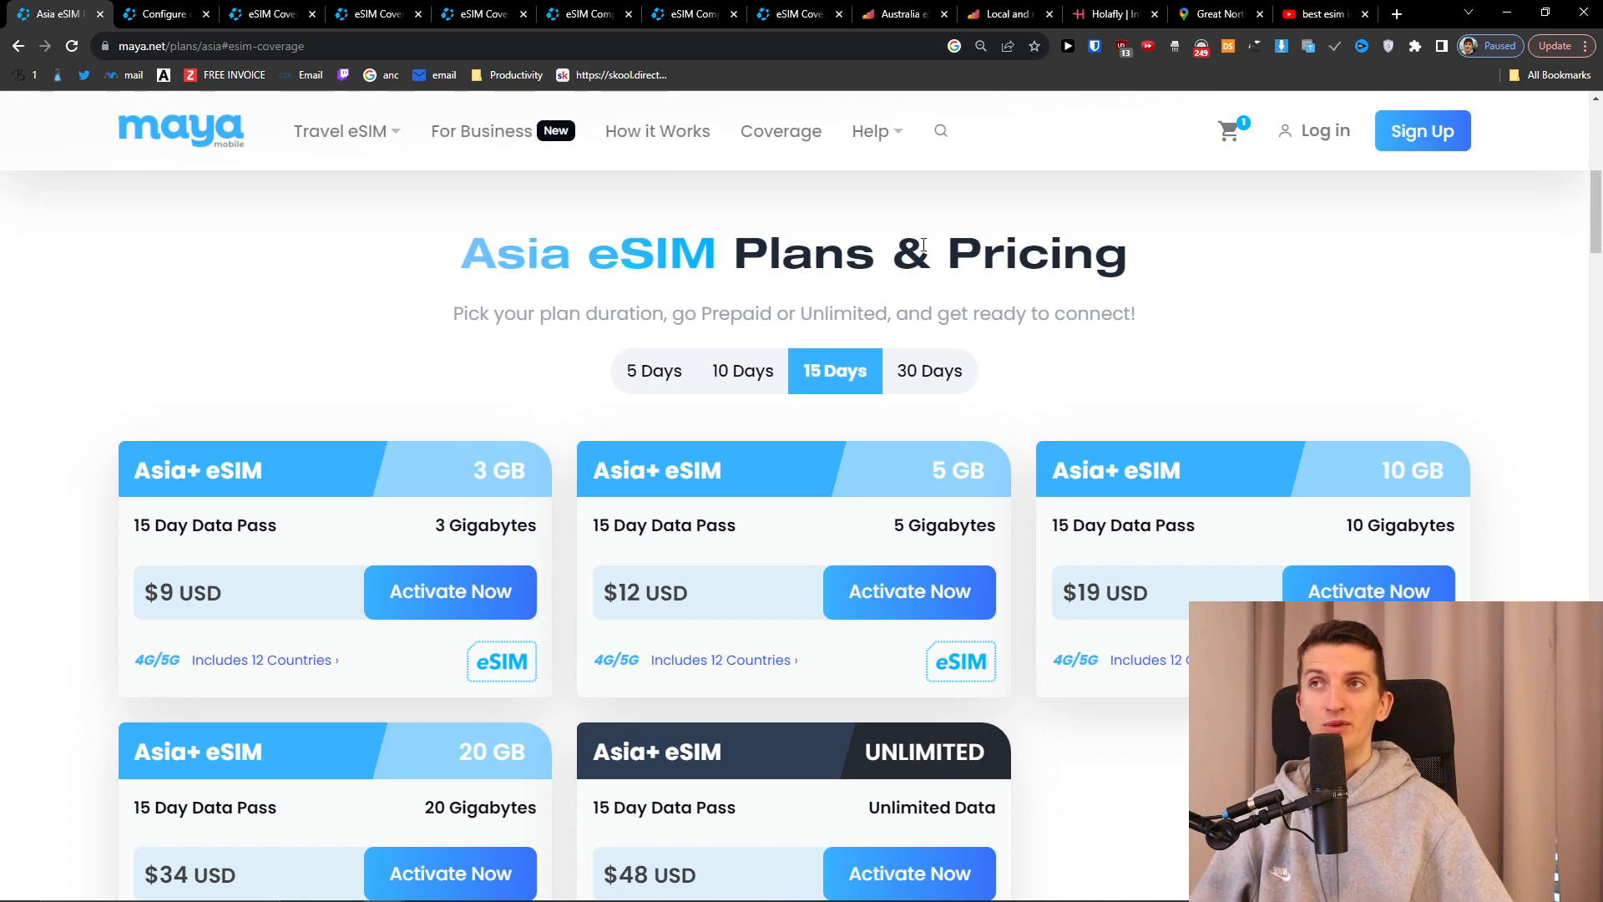
Browse the eSIM compatible devices list for Apple iOS, Android and Windows, then go to Coverage.
left_click(870, 131)
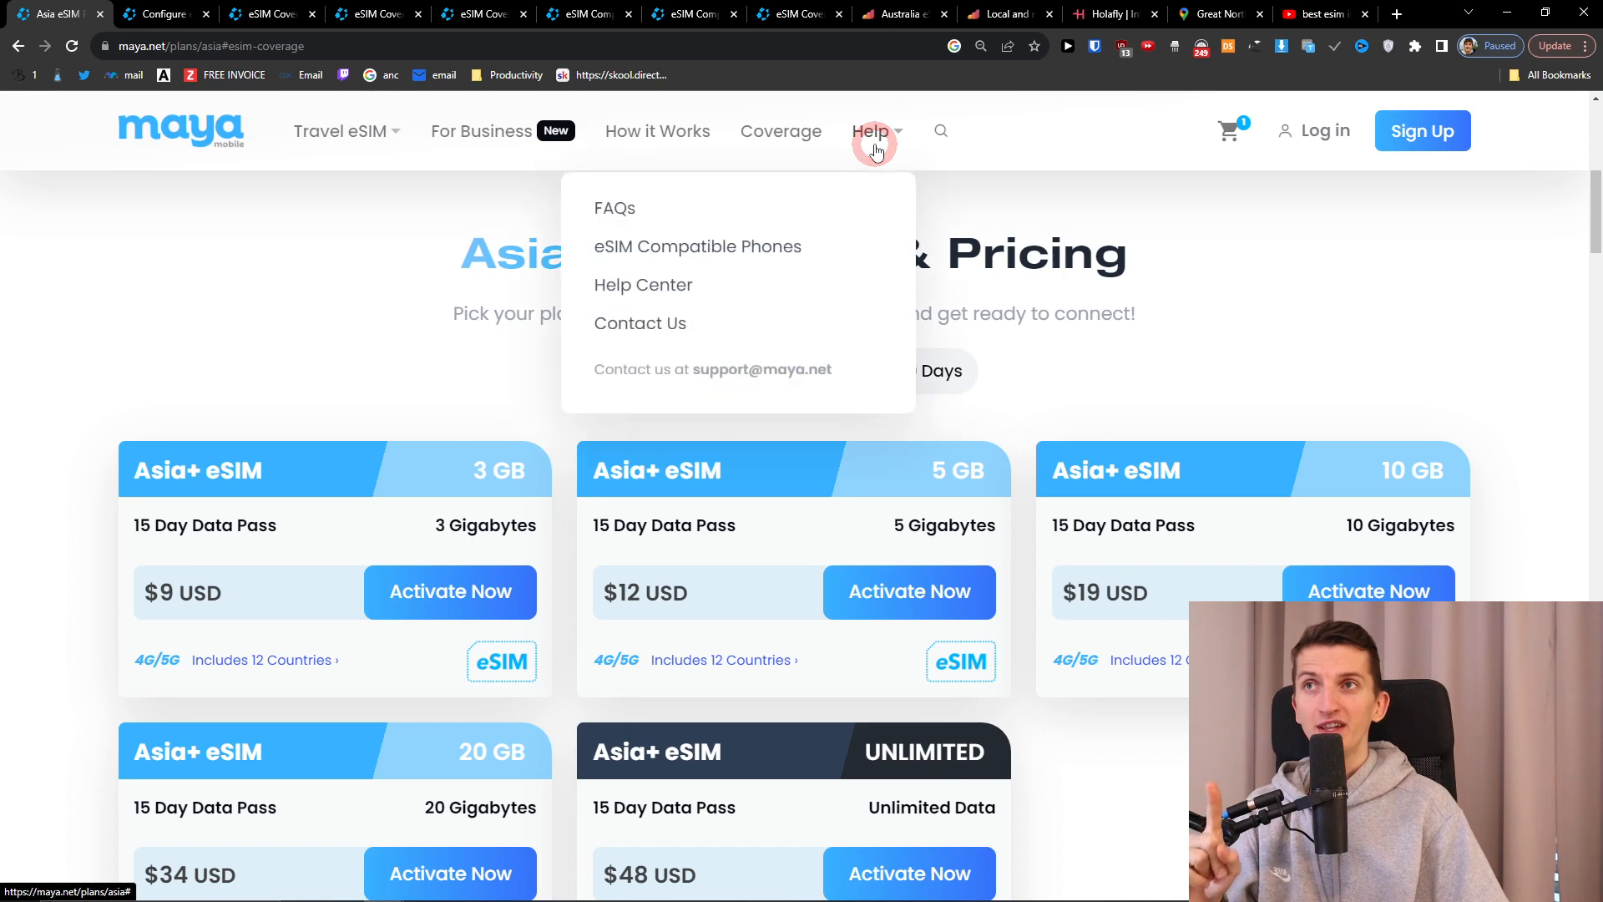
left_click(696, 246)
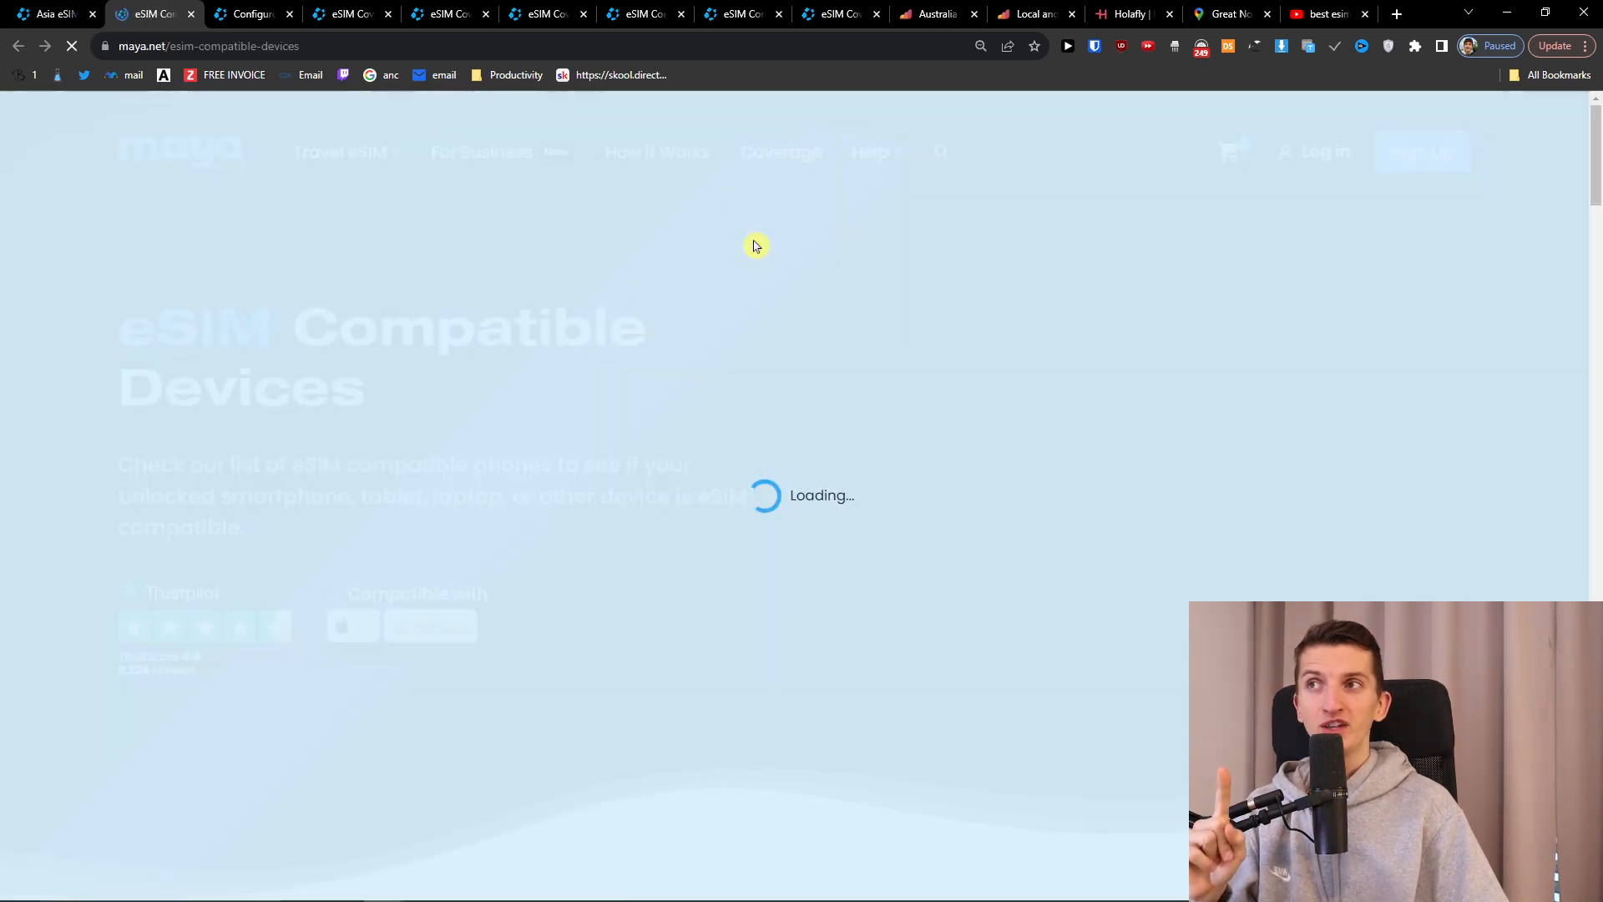
left_click(869, 151)
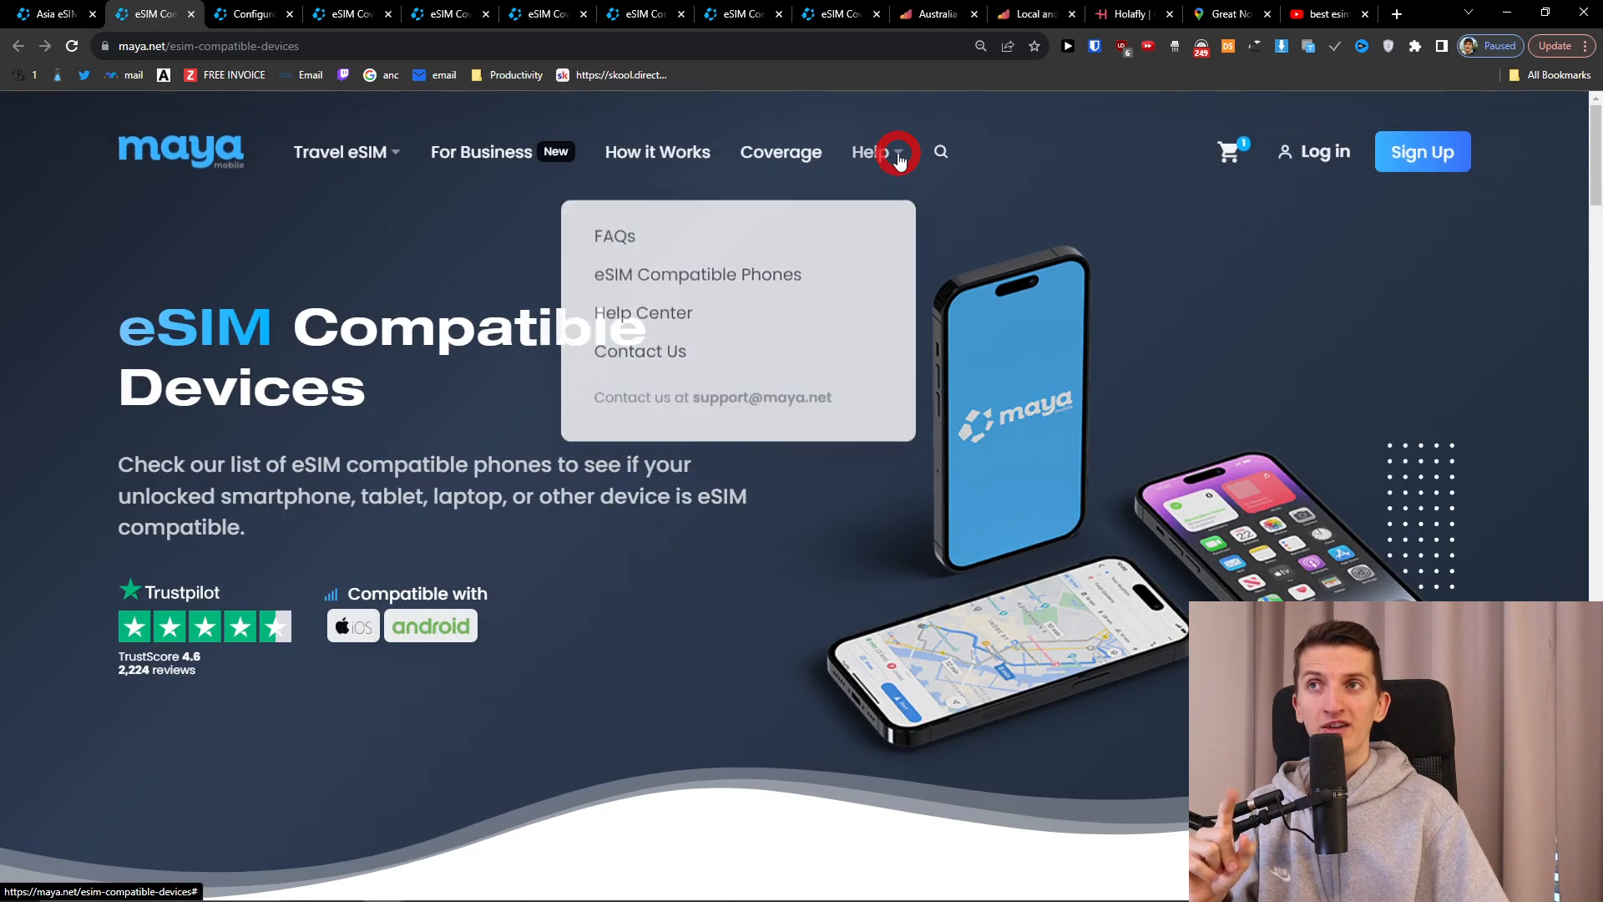
scroll("down", 3)
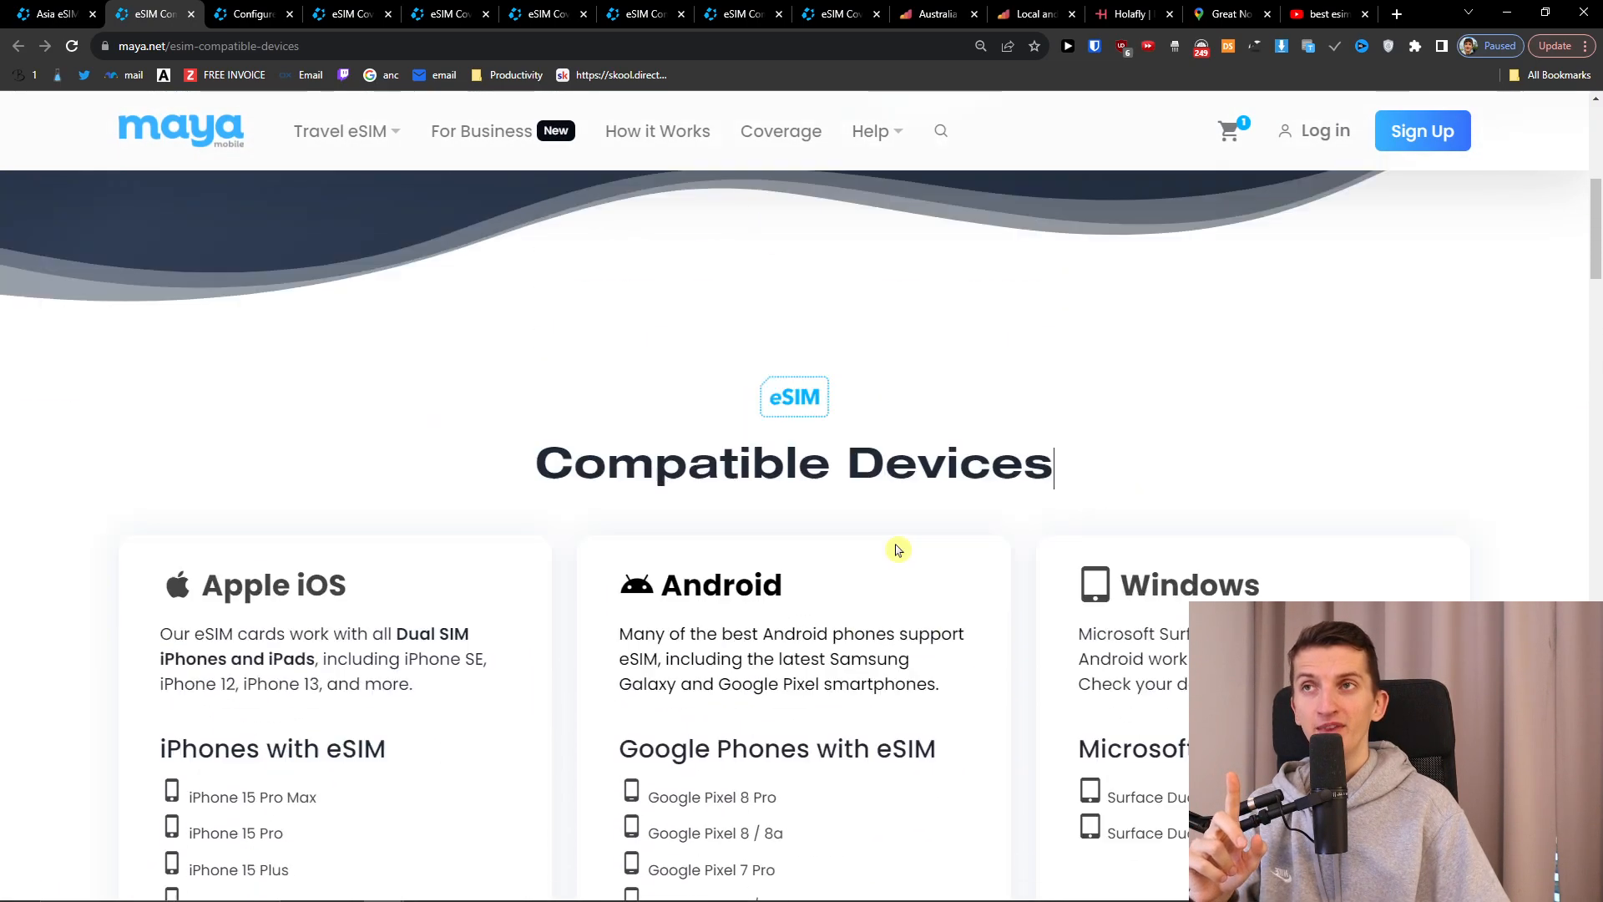
left_click(780, 151)
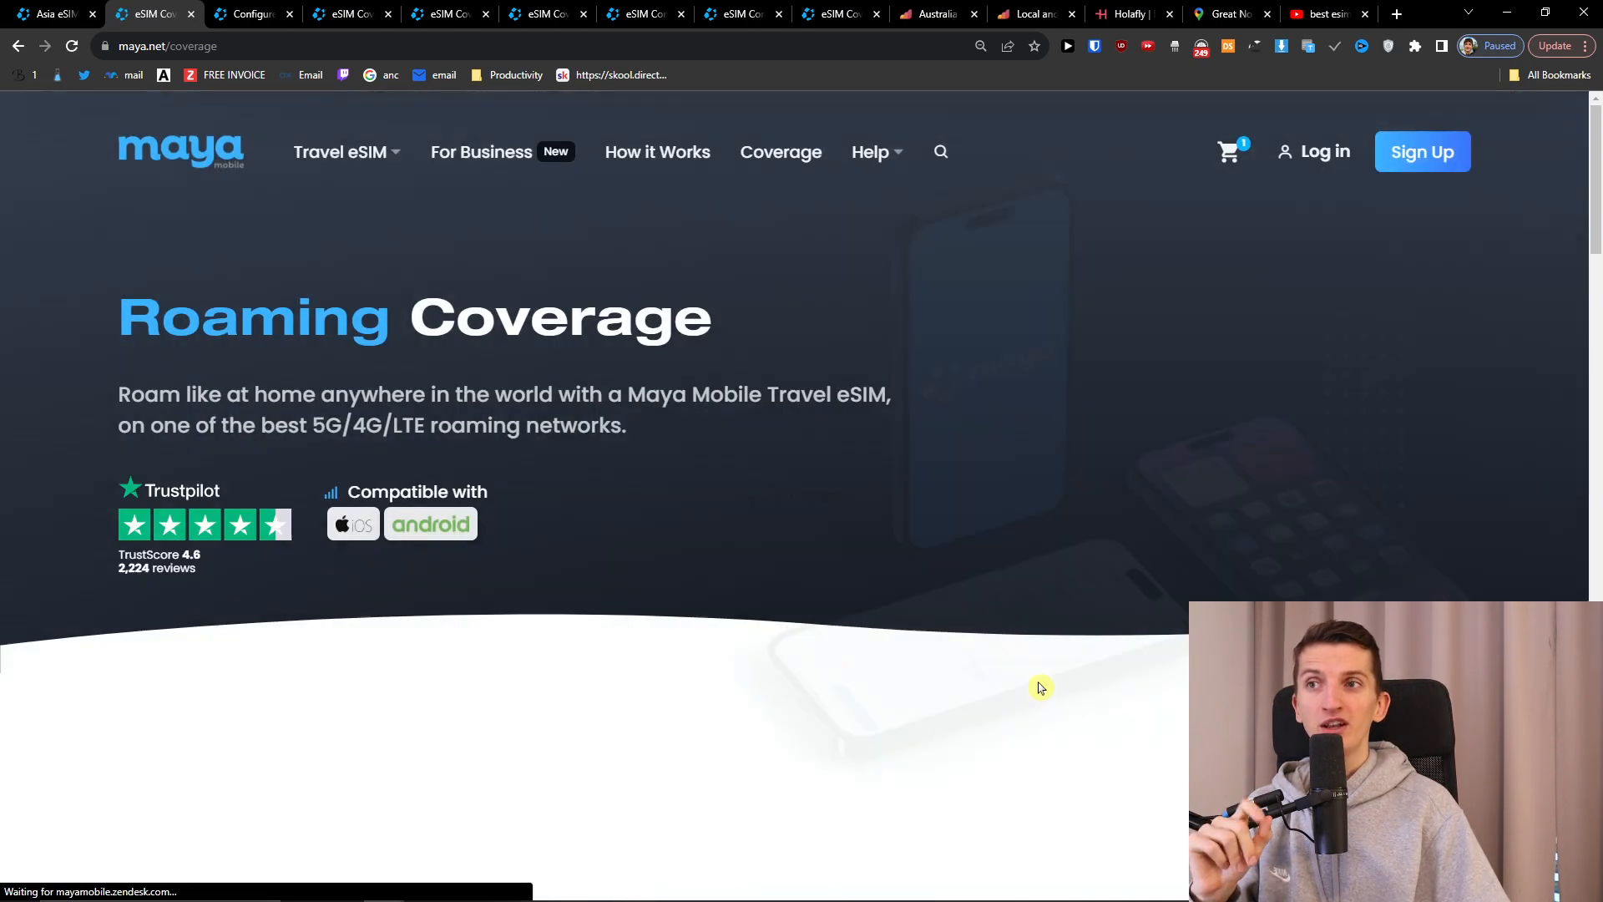
Pan the coverage map over Thailand, Myanmar's coast, Malaysia and central Vietnam.
scroll("down", 3)
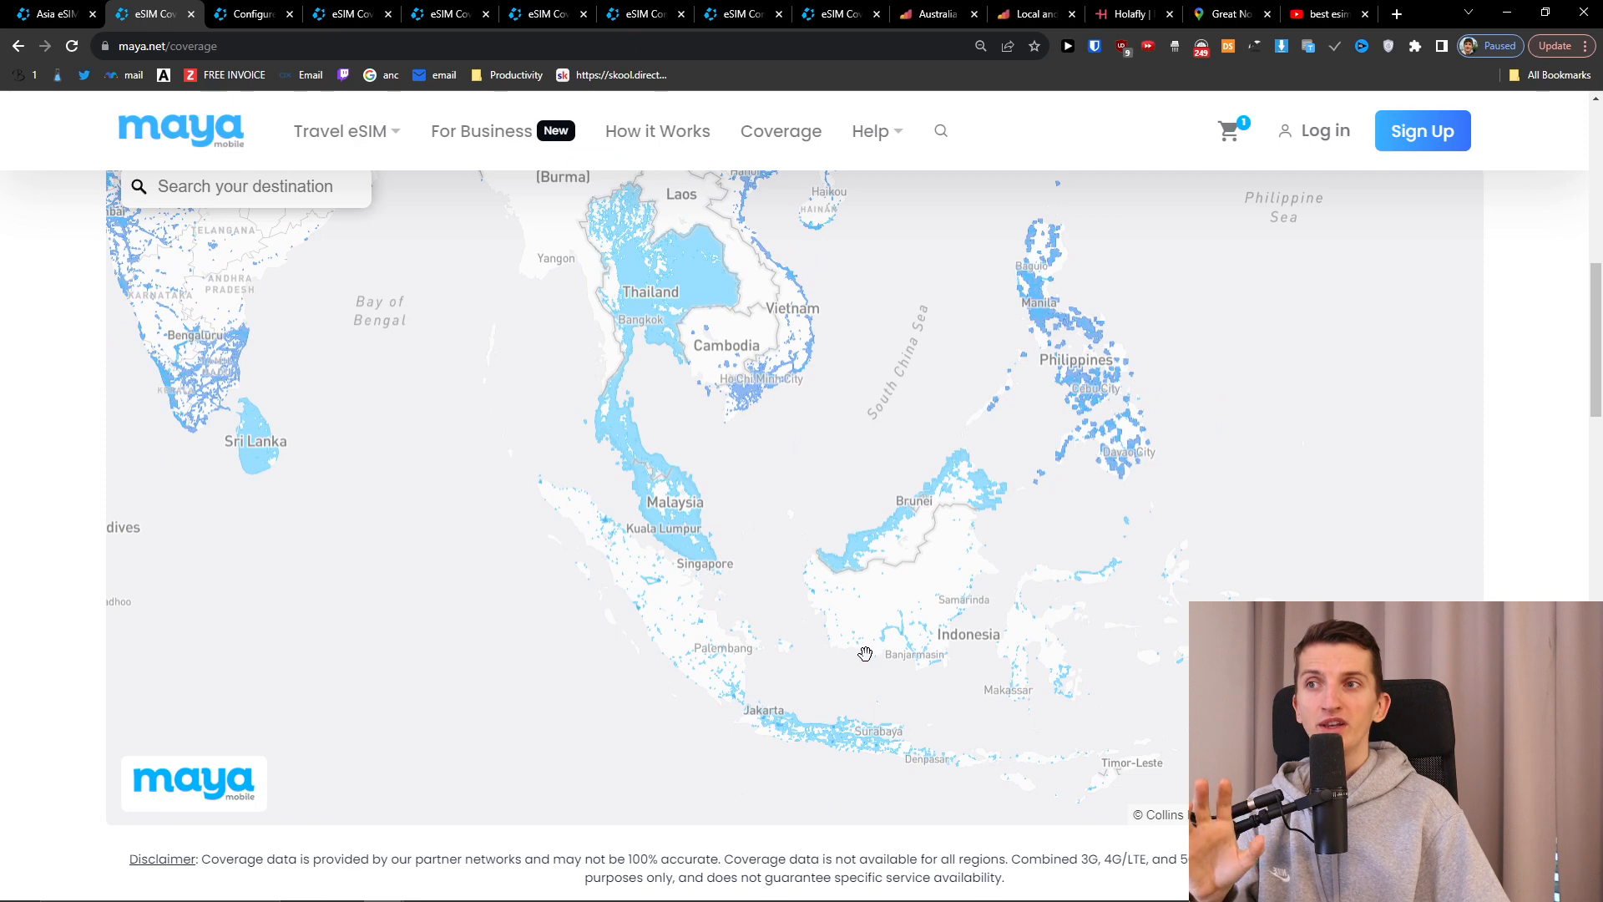
left_click_drag(864, 655, 848, 407)
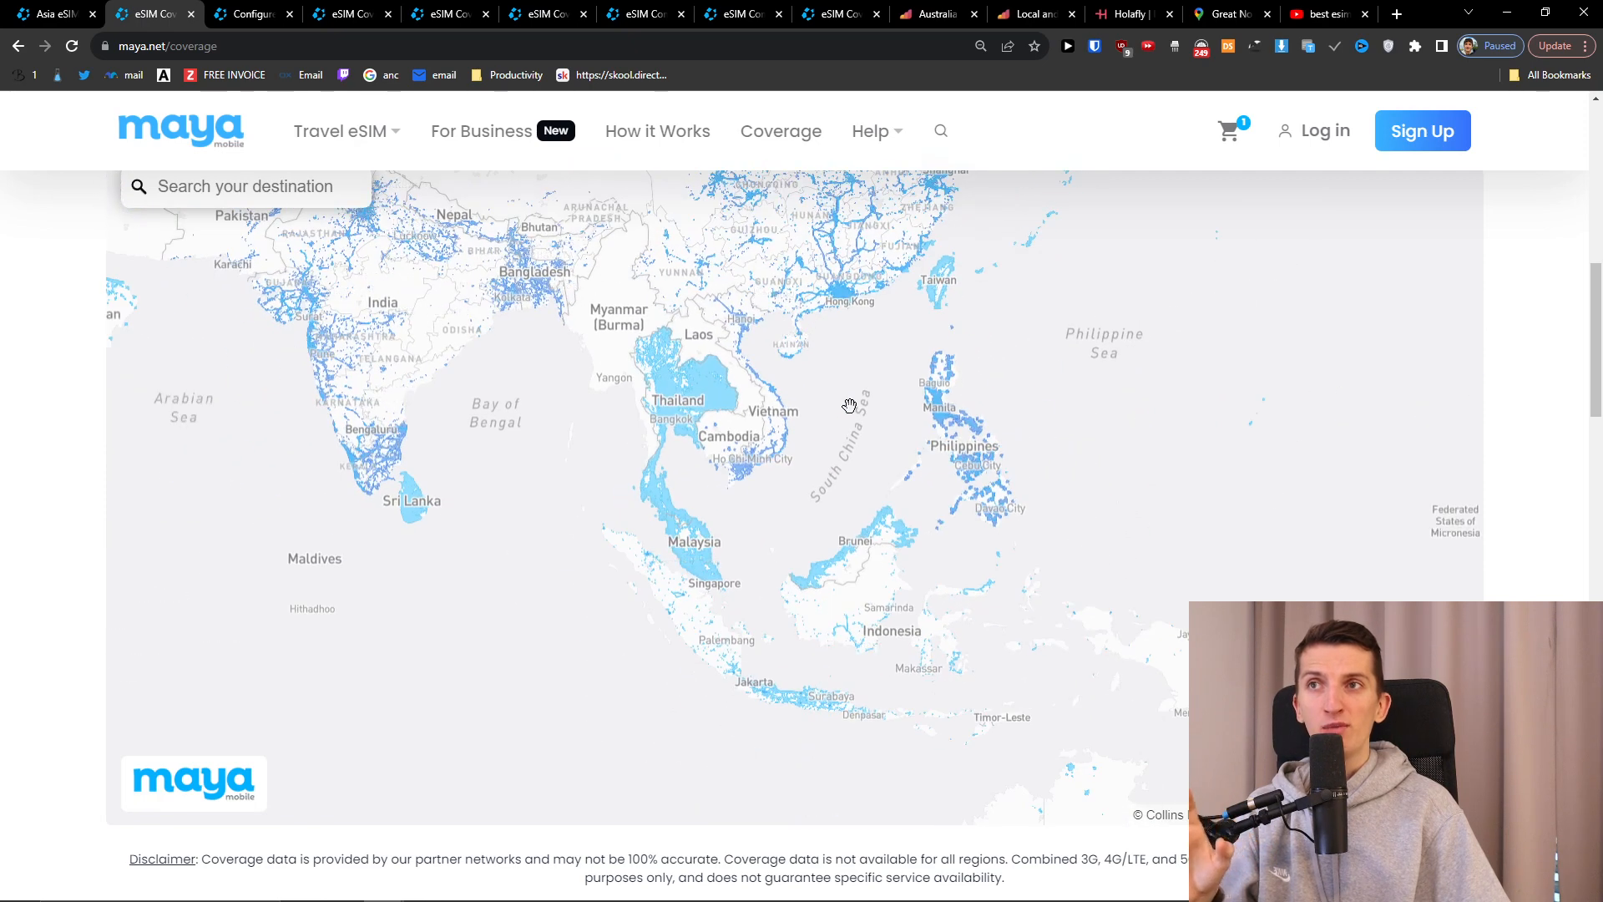
left_click(848, 406)
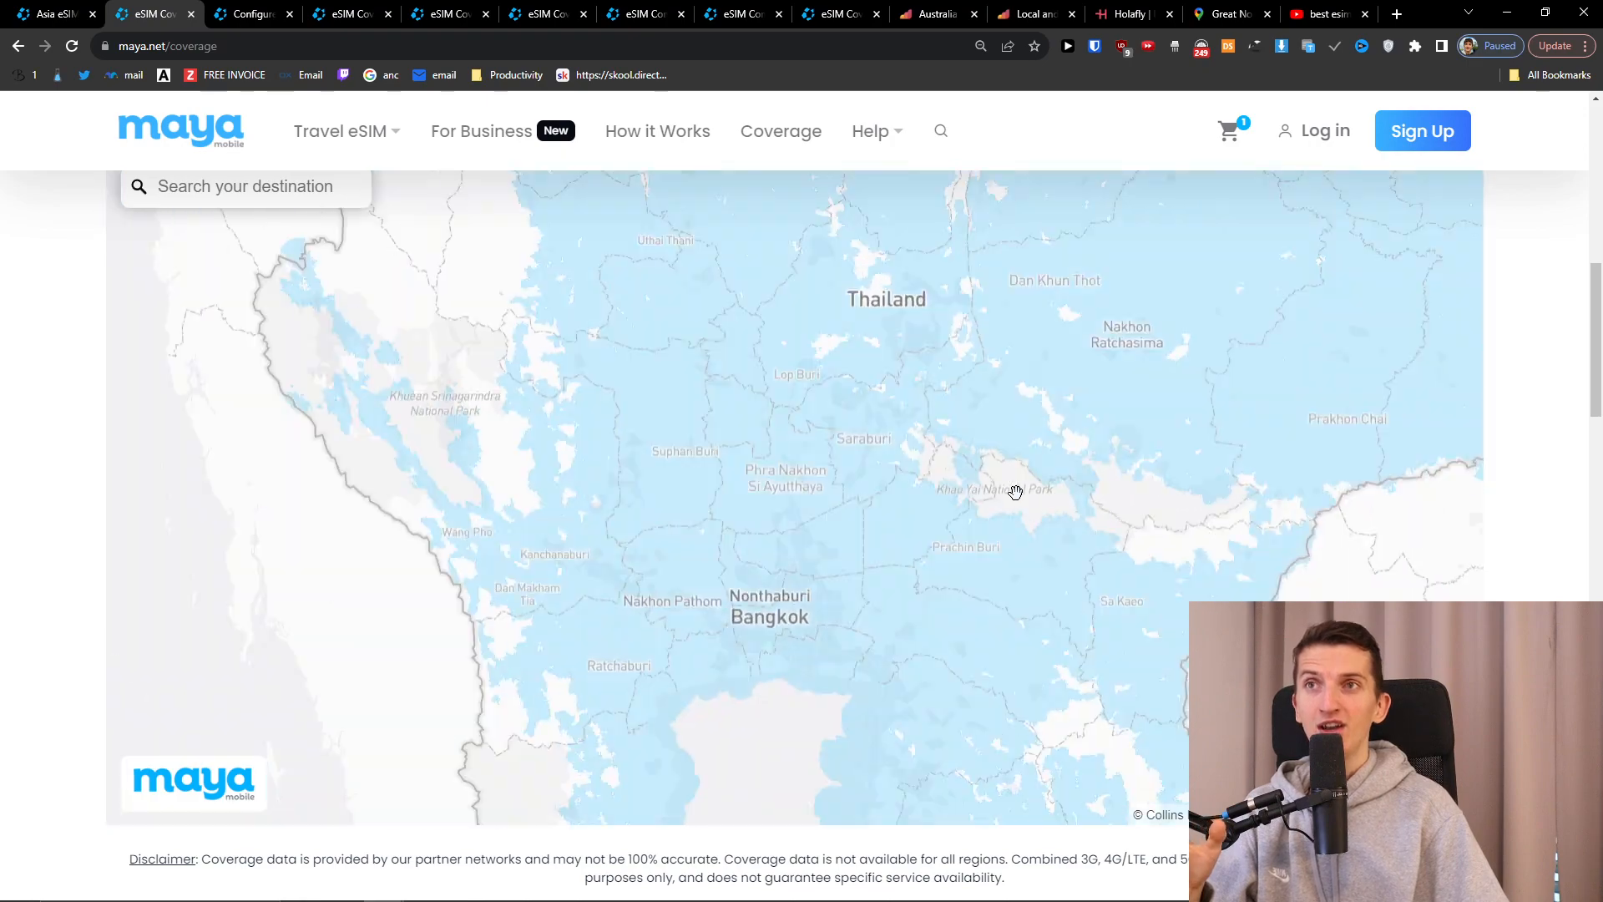
left_click_drag(1012, 491, 770, 520)
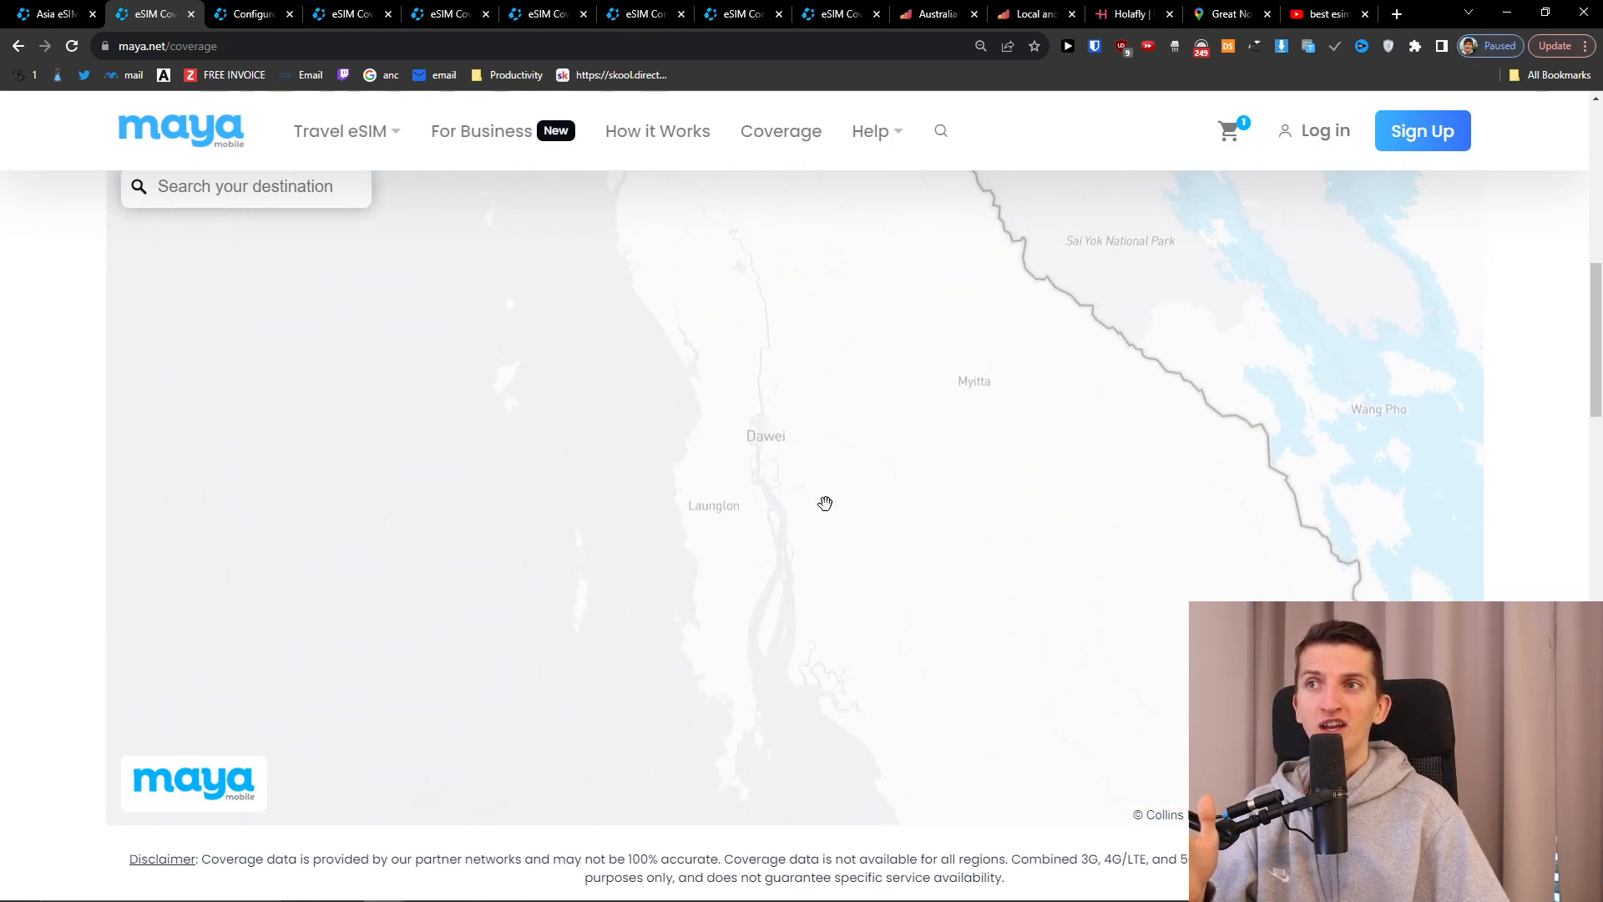
left_click_drag(825, 502, 1191, 570)
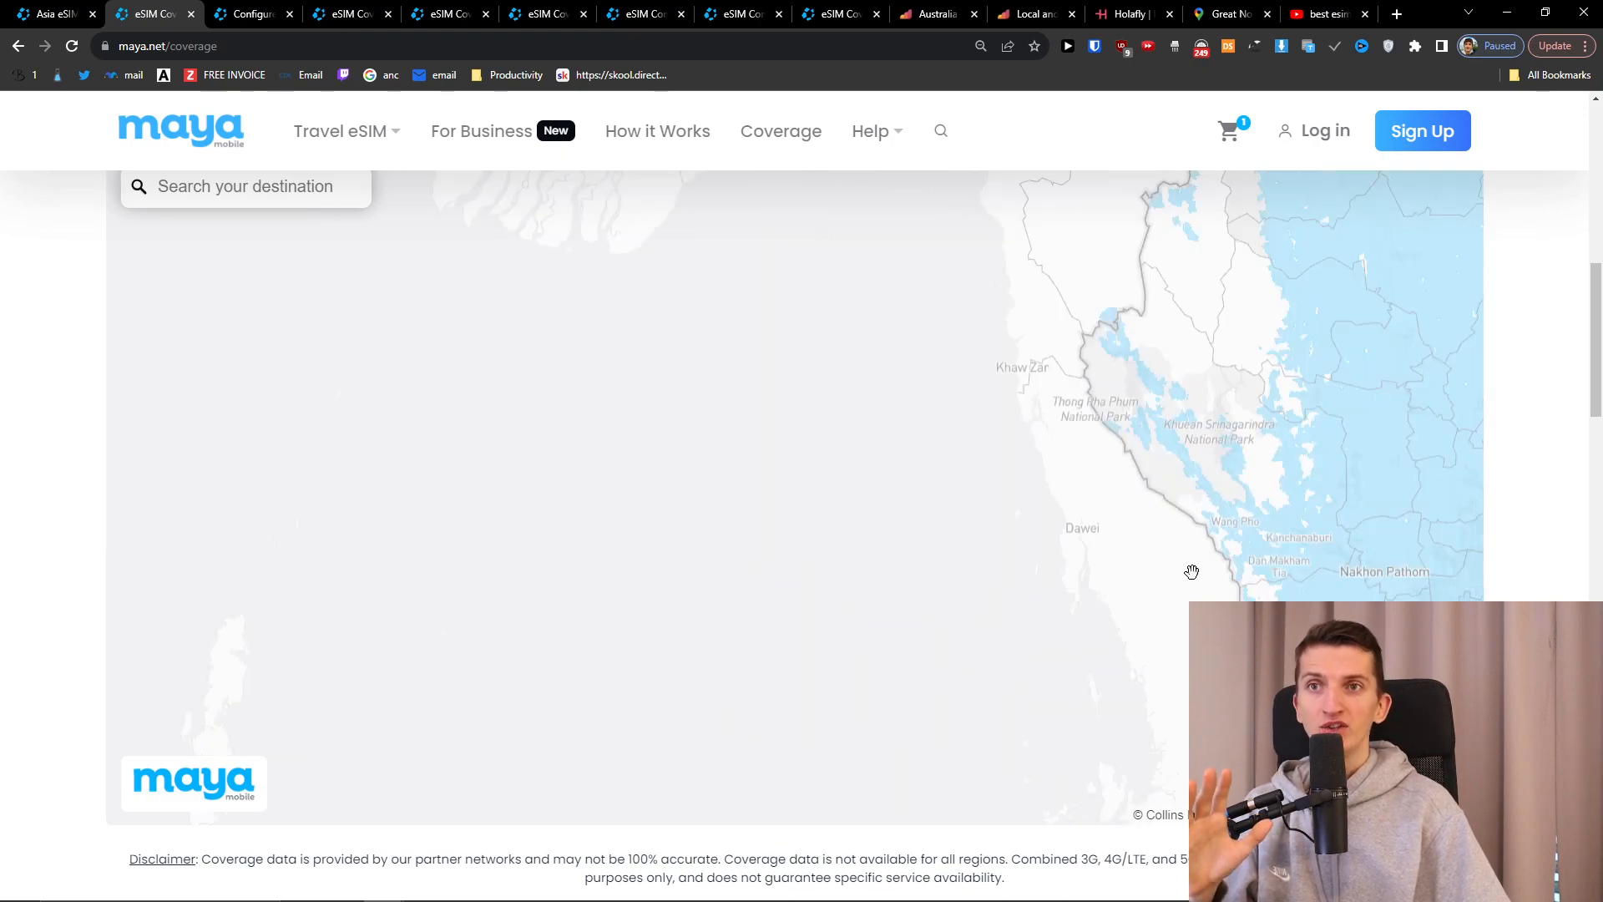
left_click_drag(1192, 570, 920, 395)
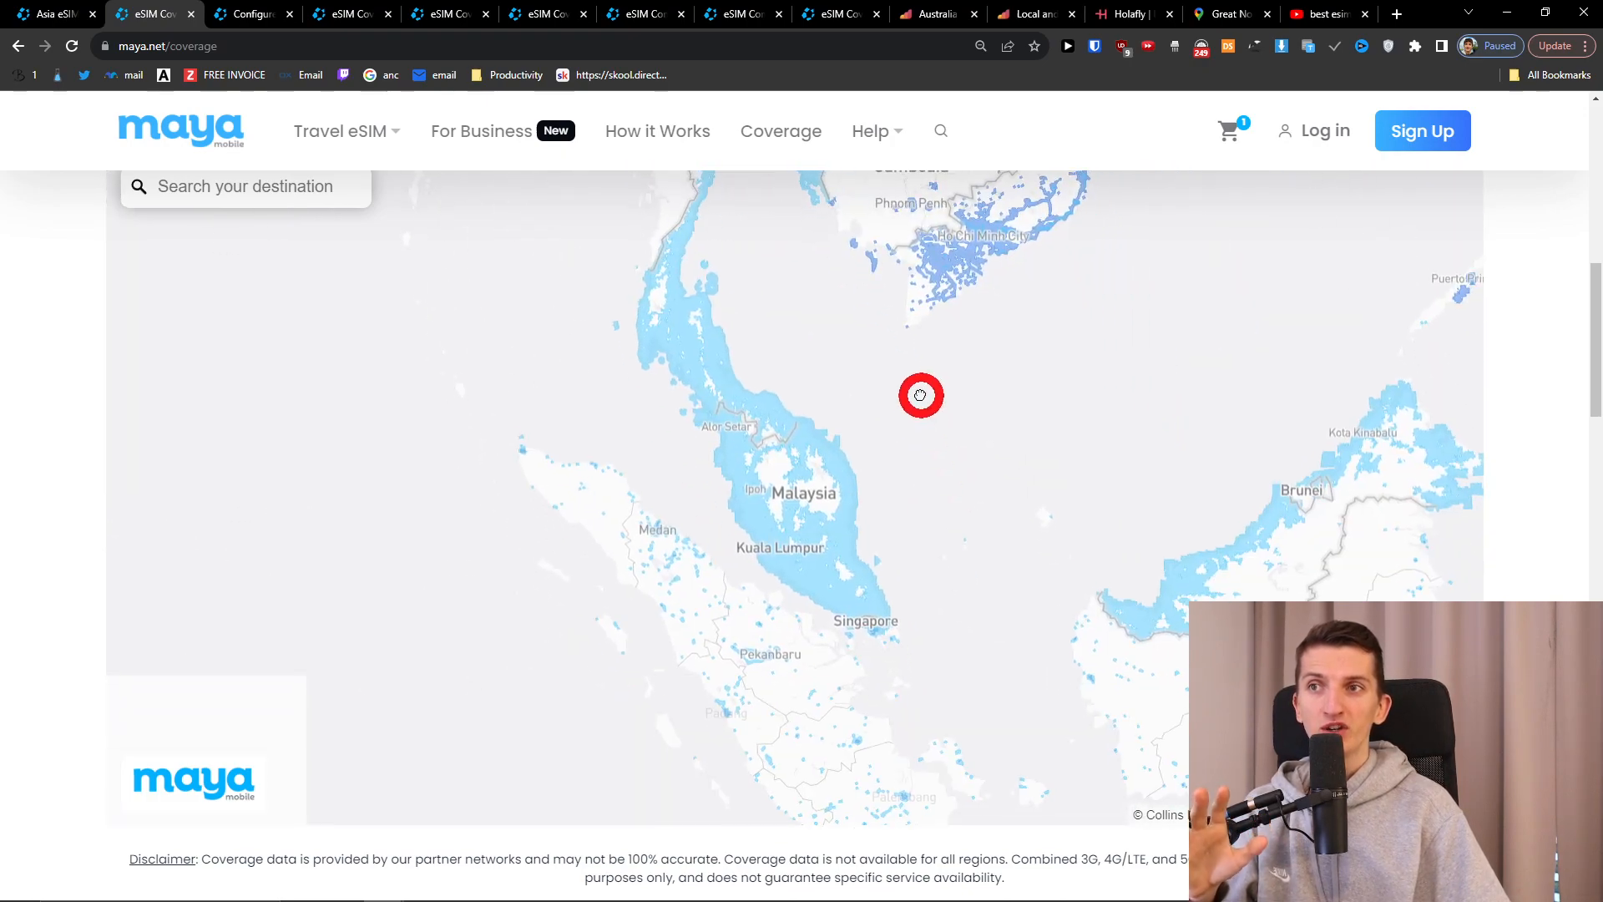
left_click_drag(920, 396, 941, 530)
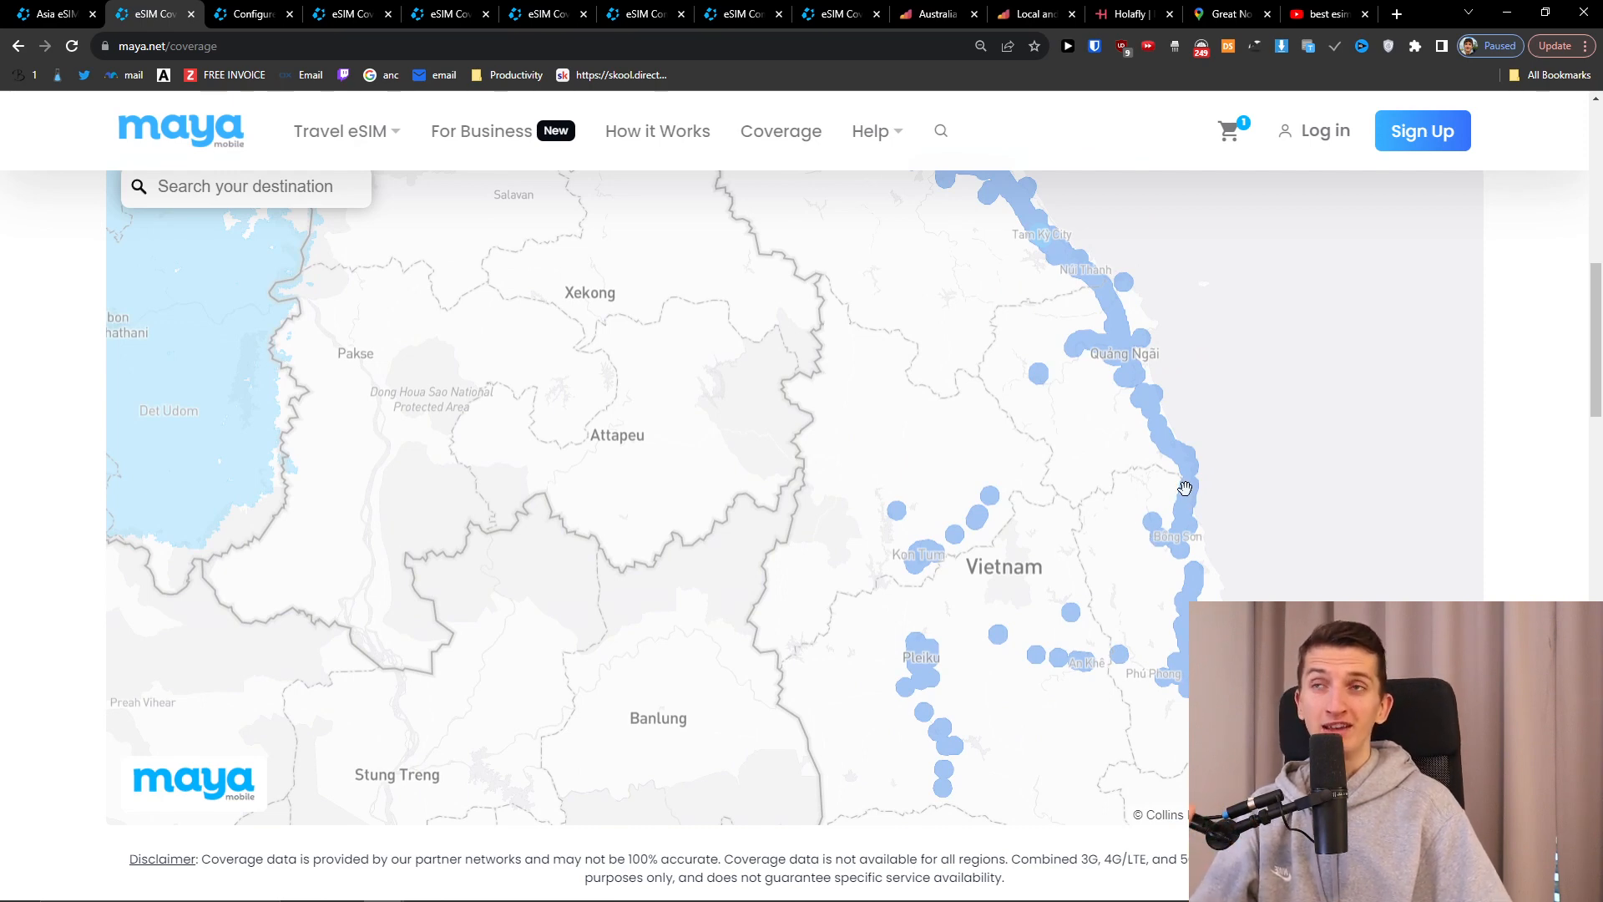
Show Airalo's regional Asialink plans, from $5 for 1 GB to $20 for 5 GB.
left_click(932, 13)
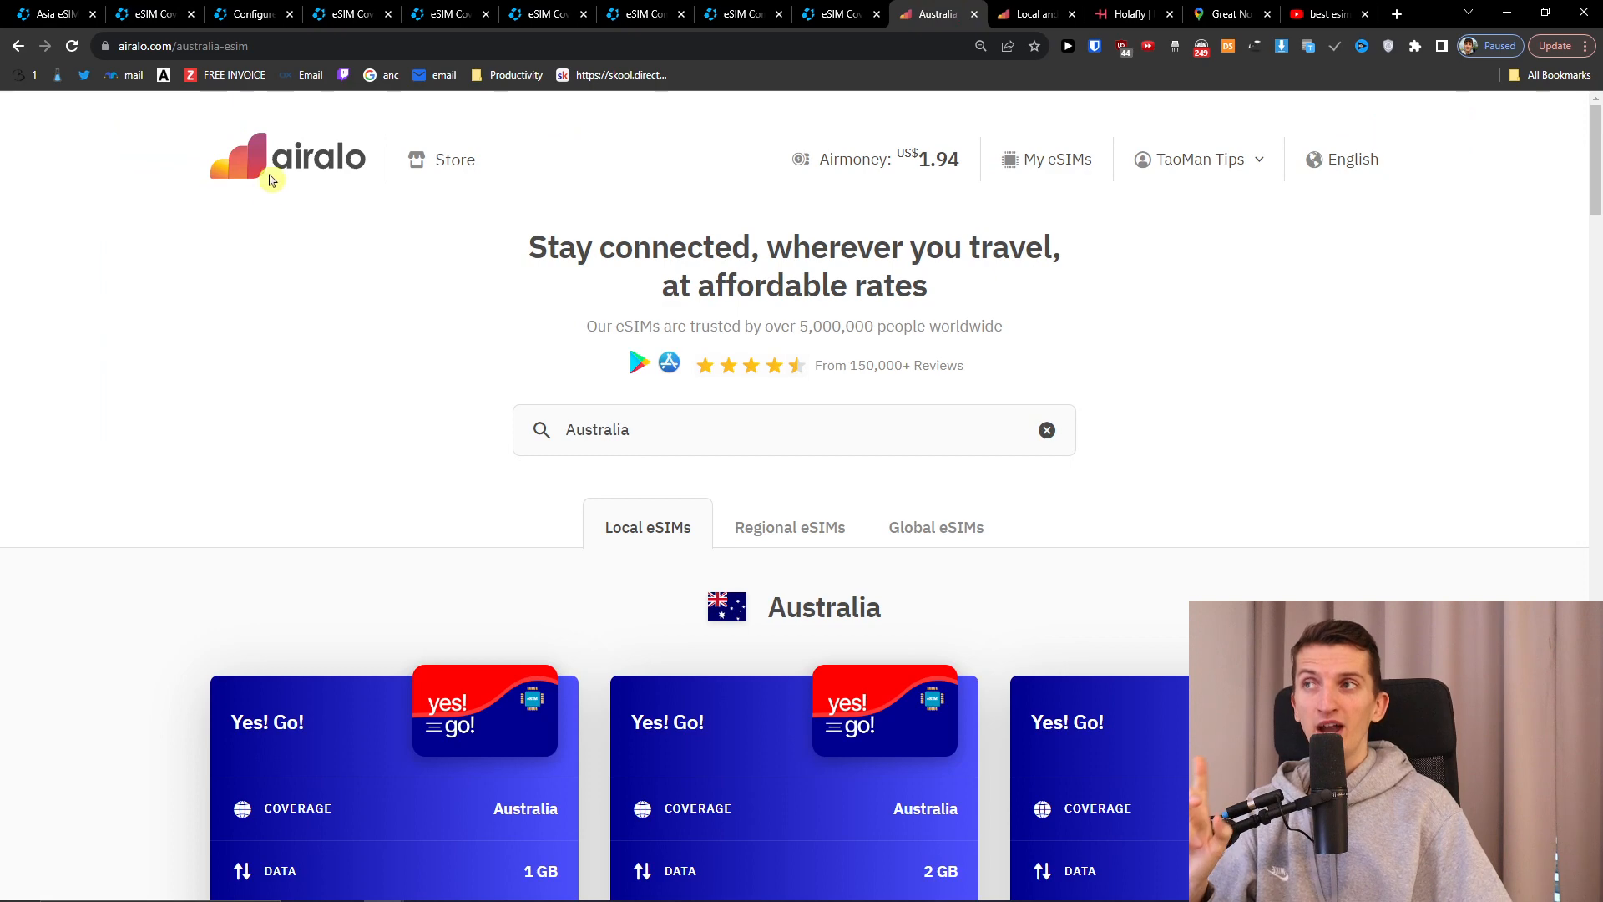
mouse_move(281, 164)
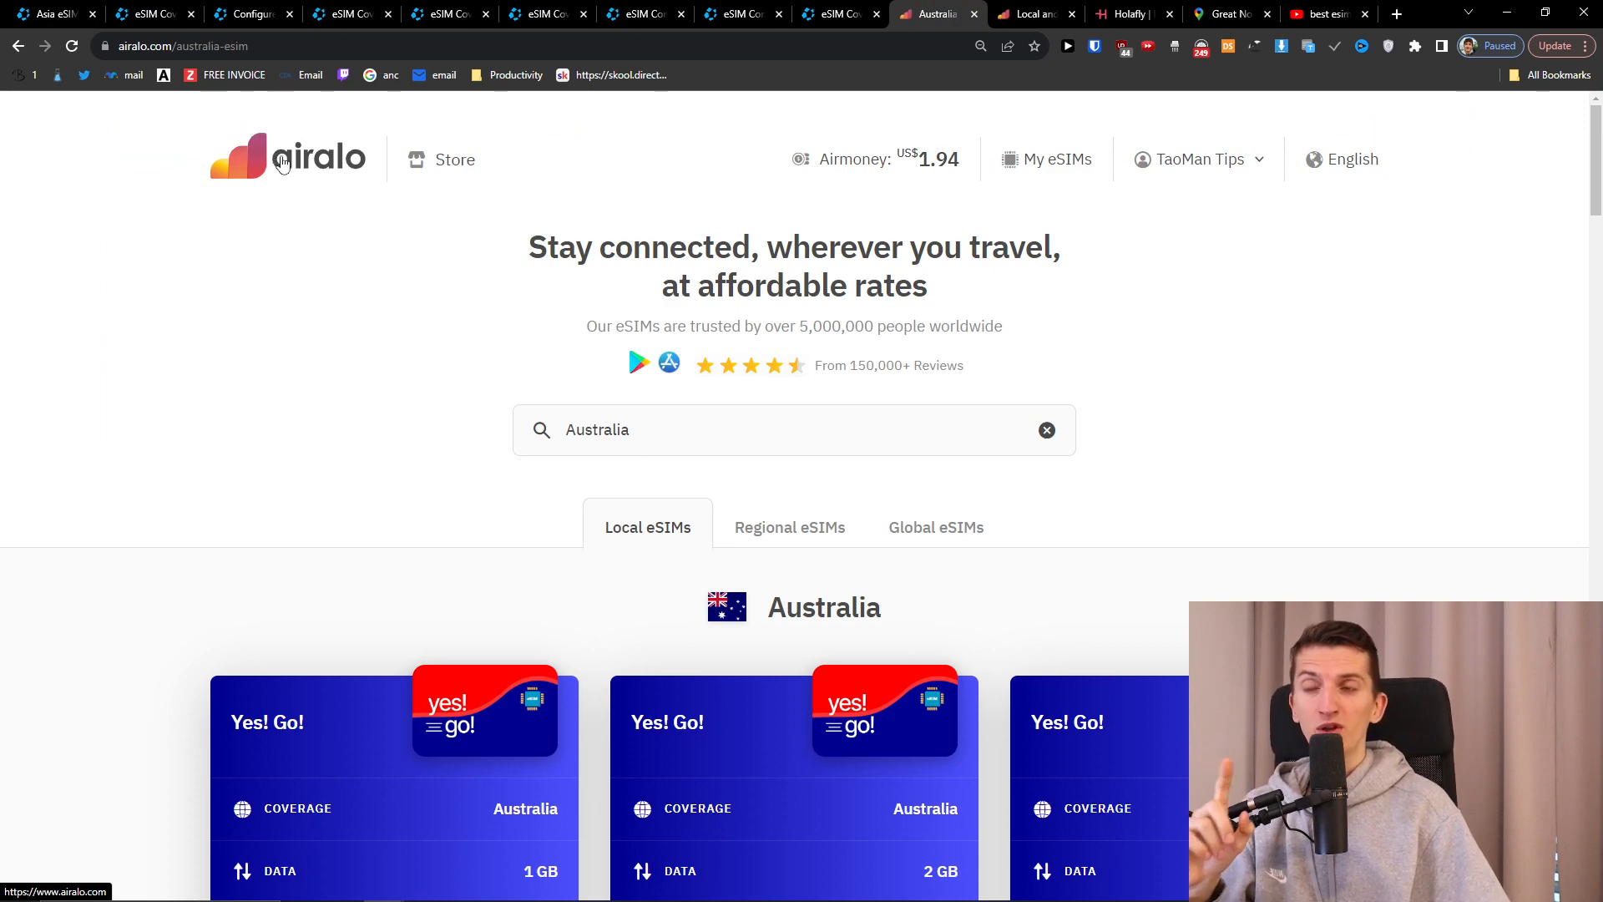
left_click(283, 157)
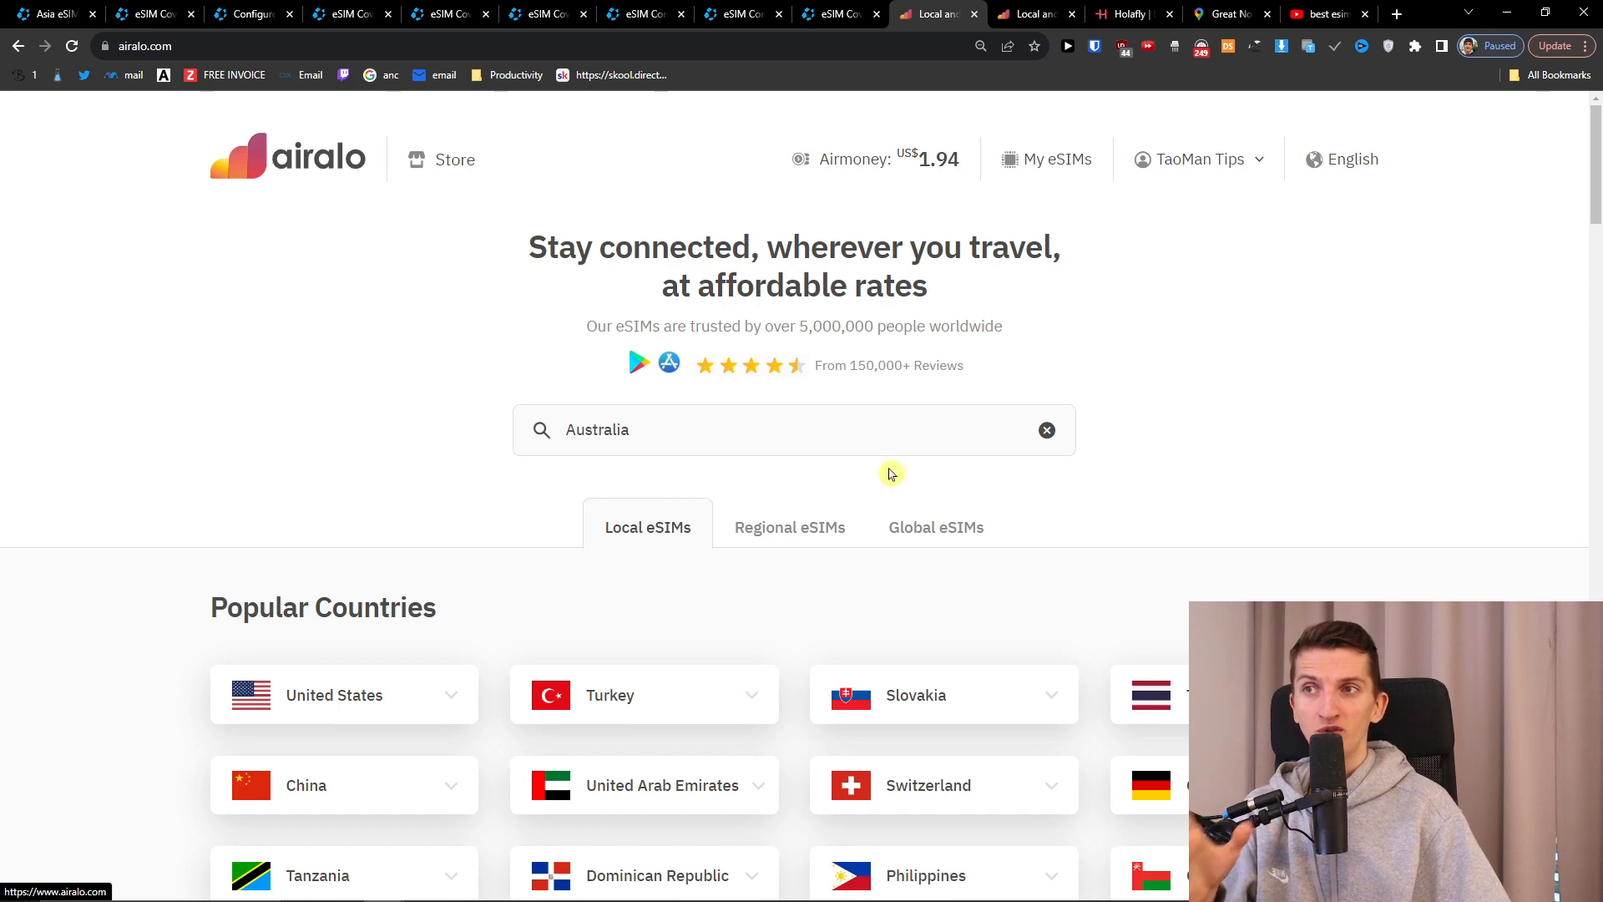
left_click(788, 527)
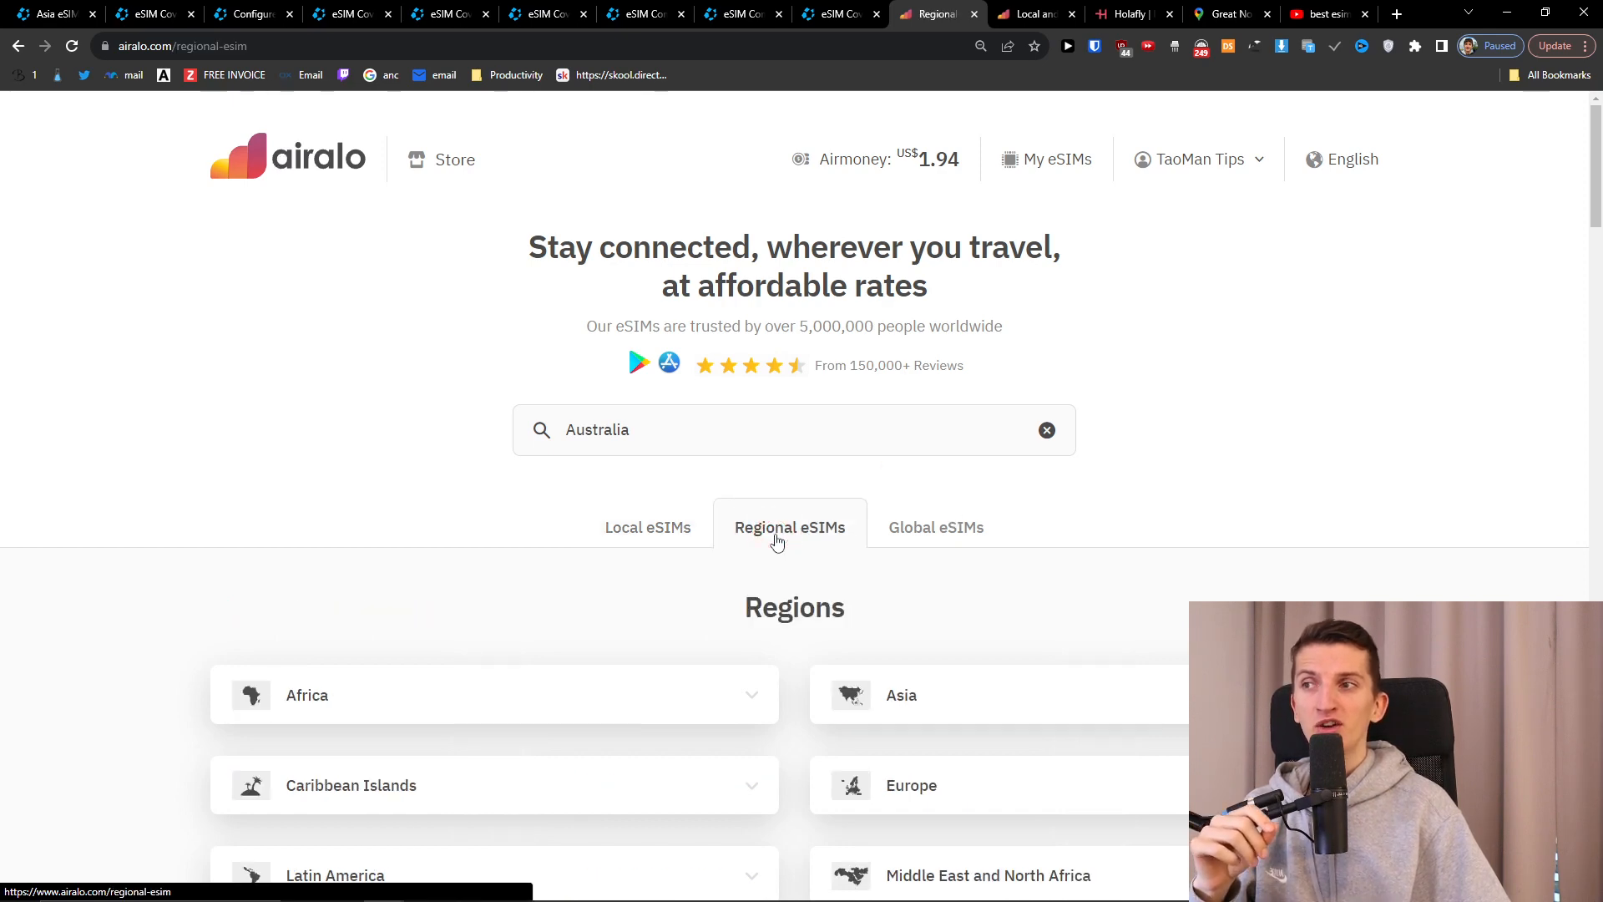
scroll("down", 3)
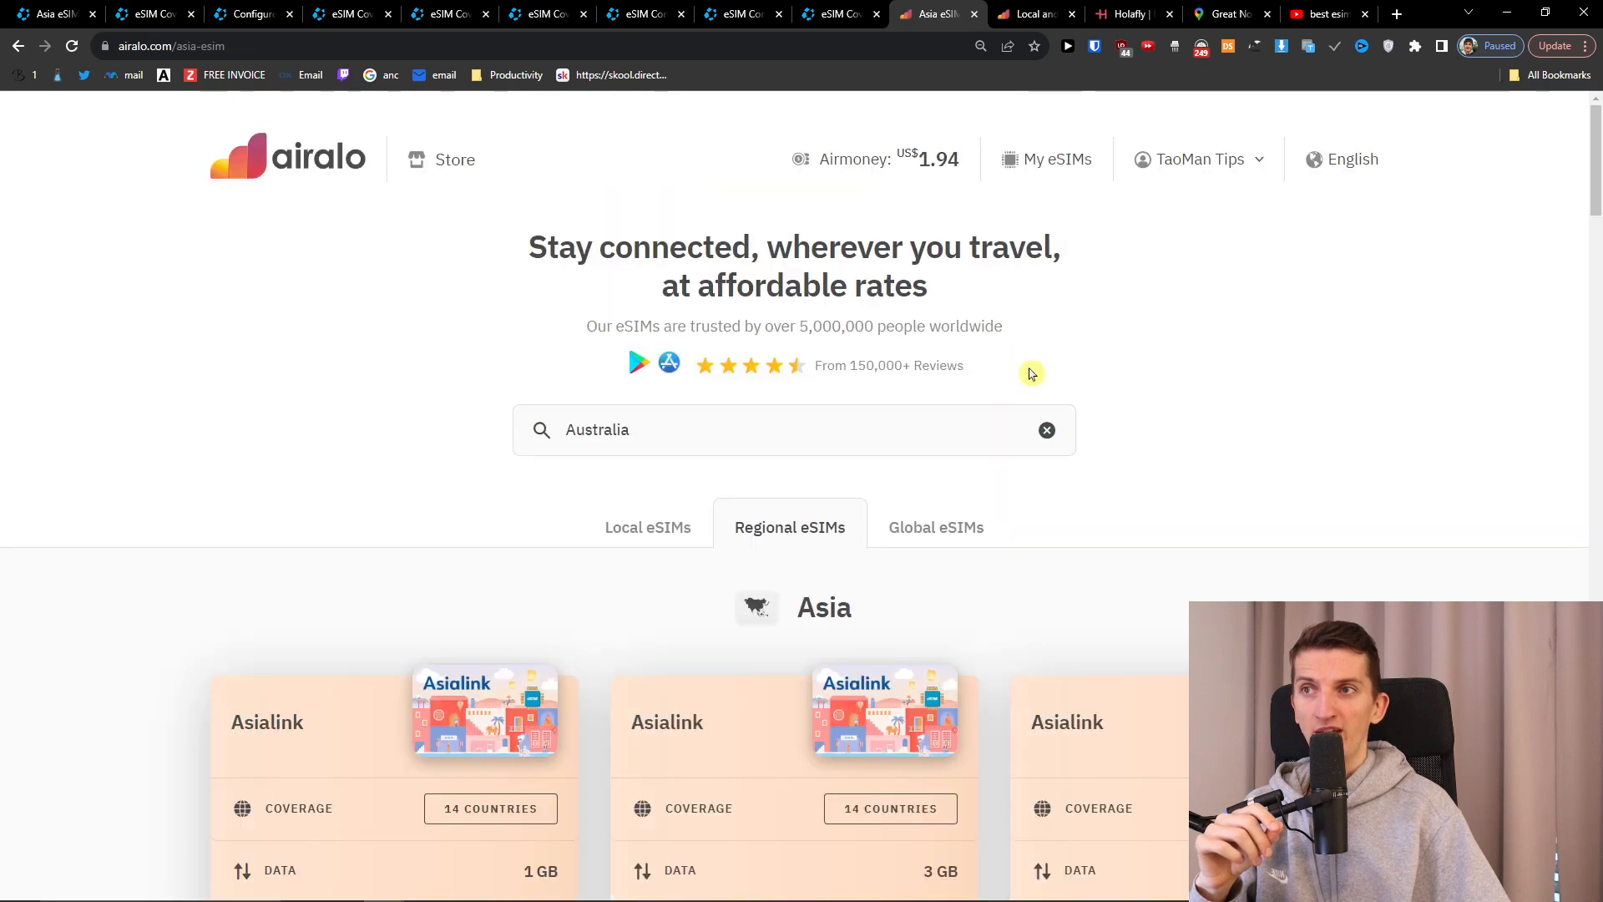
scroll("down", 3)
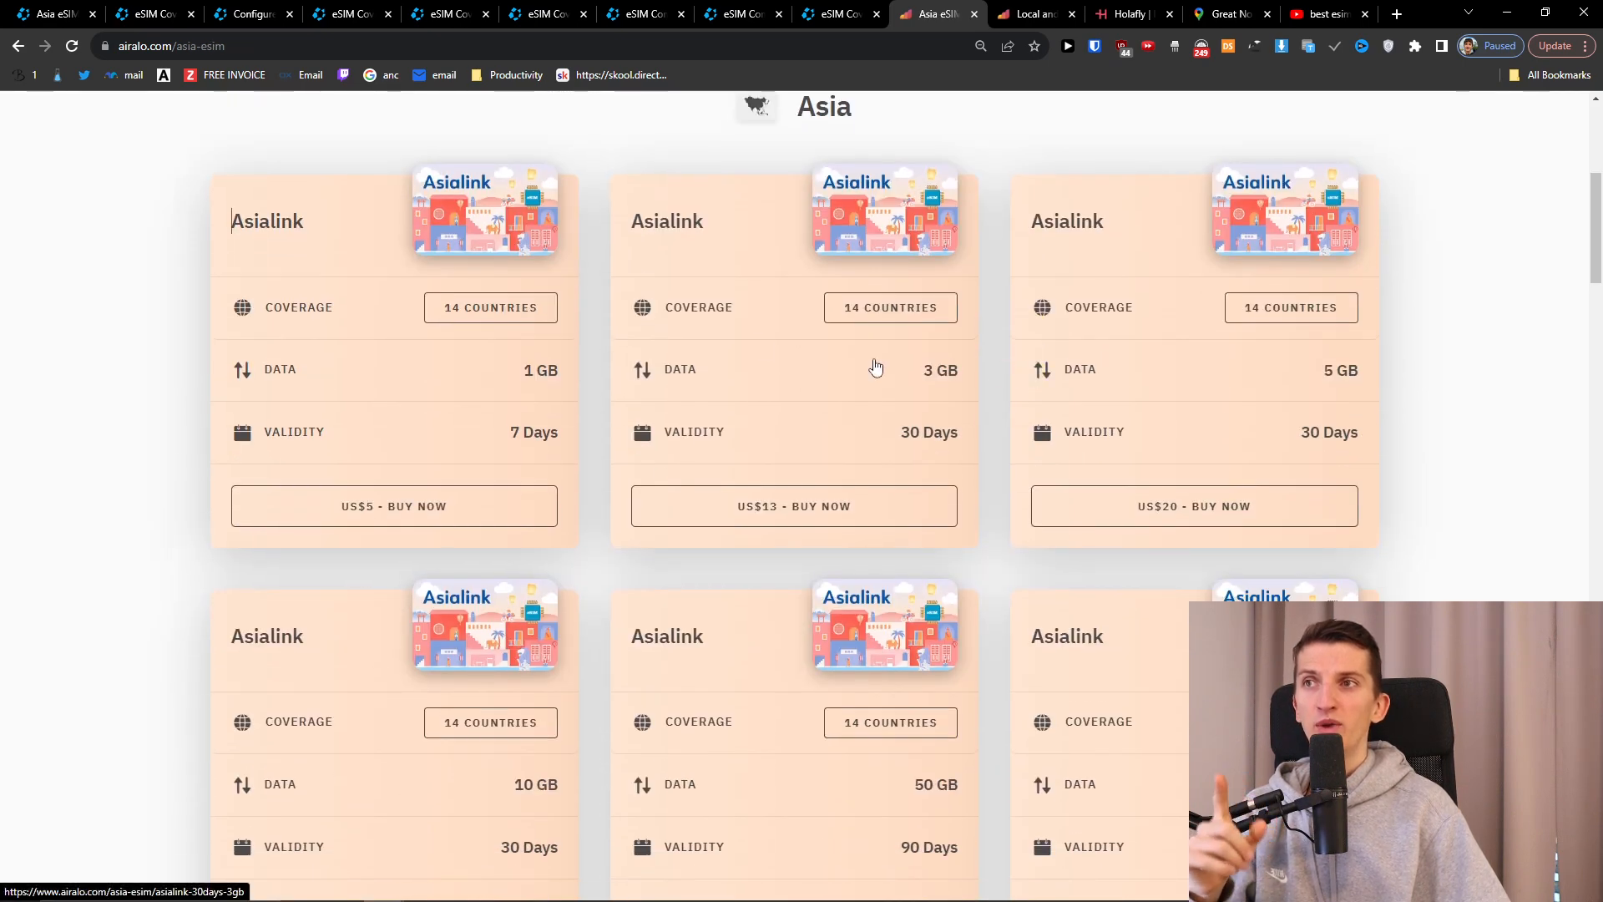
mouse_move(952, 367)
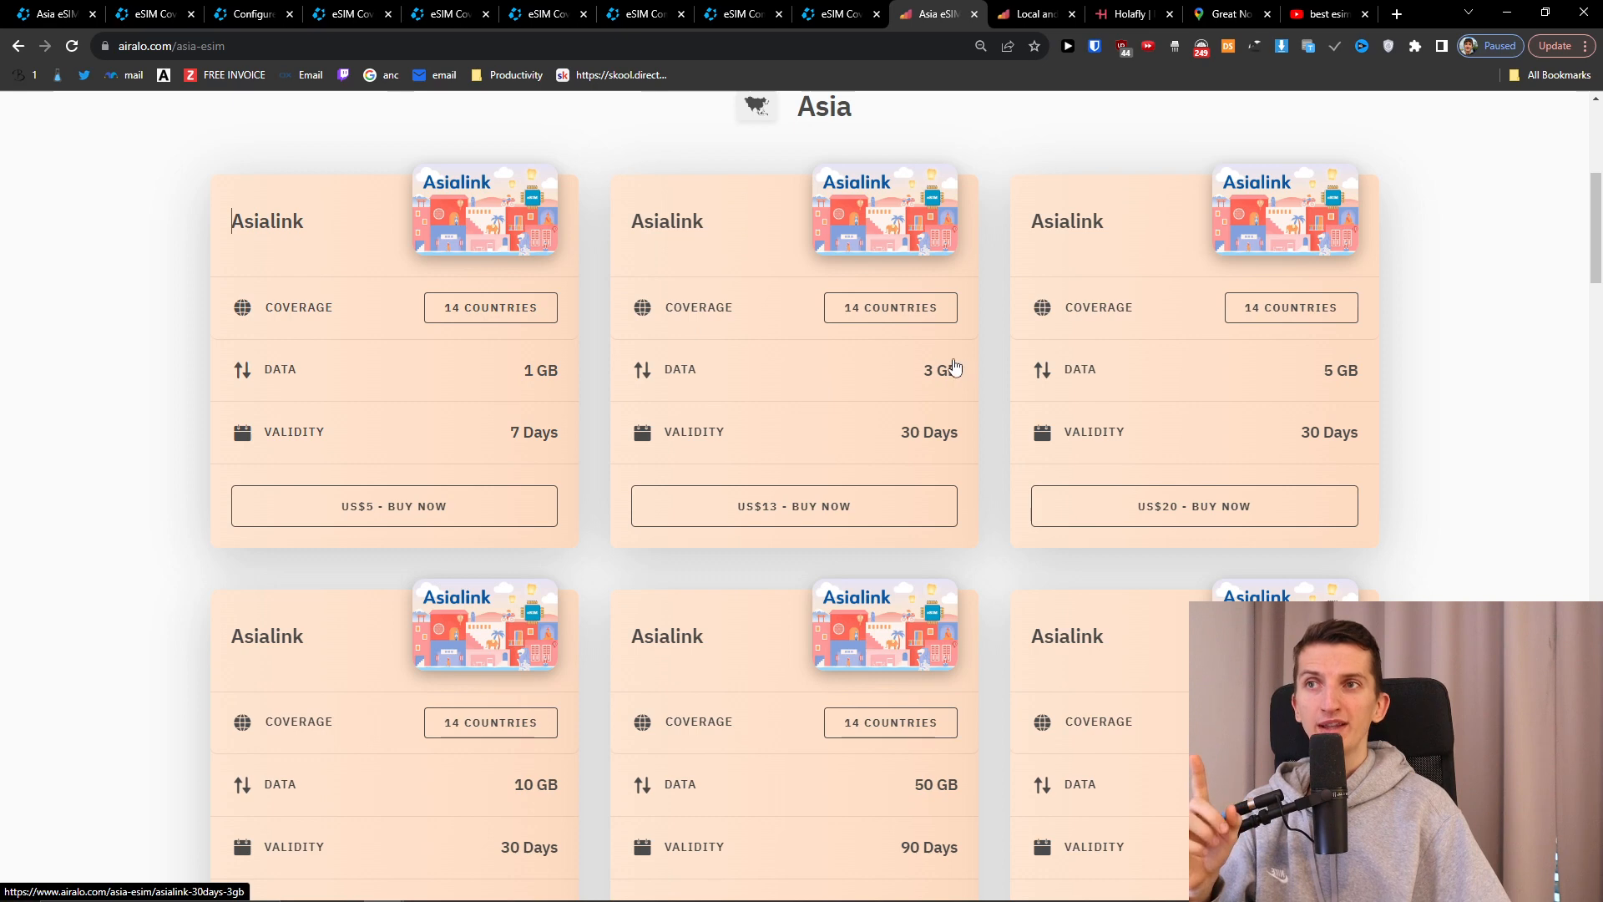
scroll("down", 3)
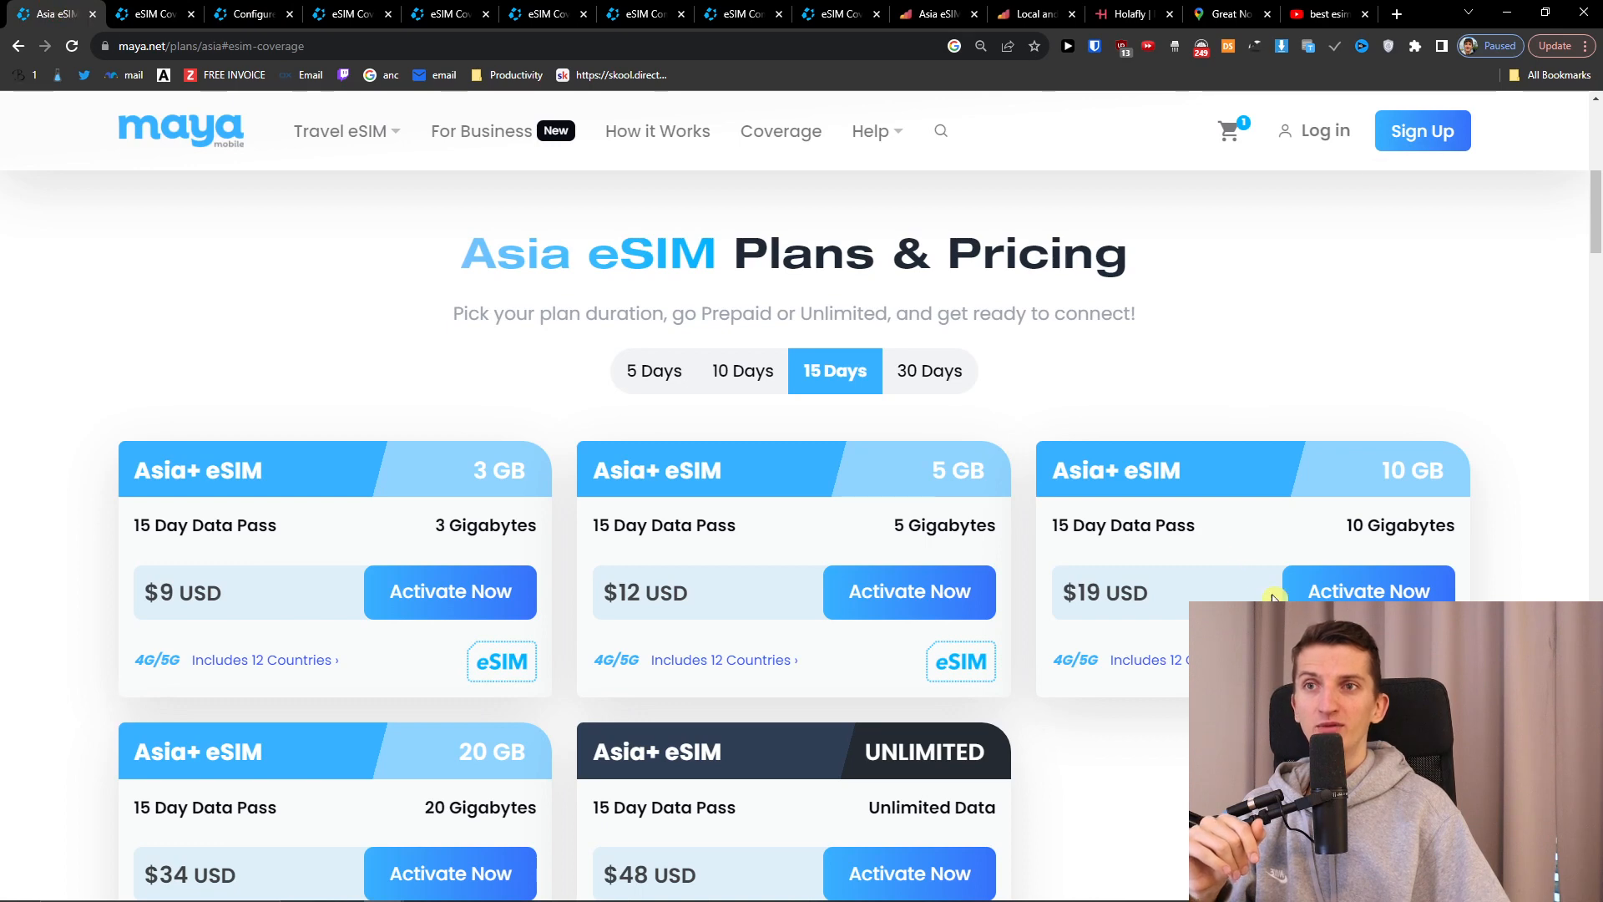
Begin the 10 GB Asia+ order on Maya, then view Airalo's 10 GB/$37 and 50 GB/$100 Asialink plans.
left_click(1369, 591)
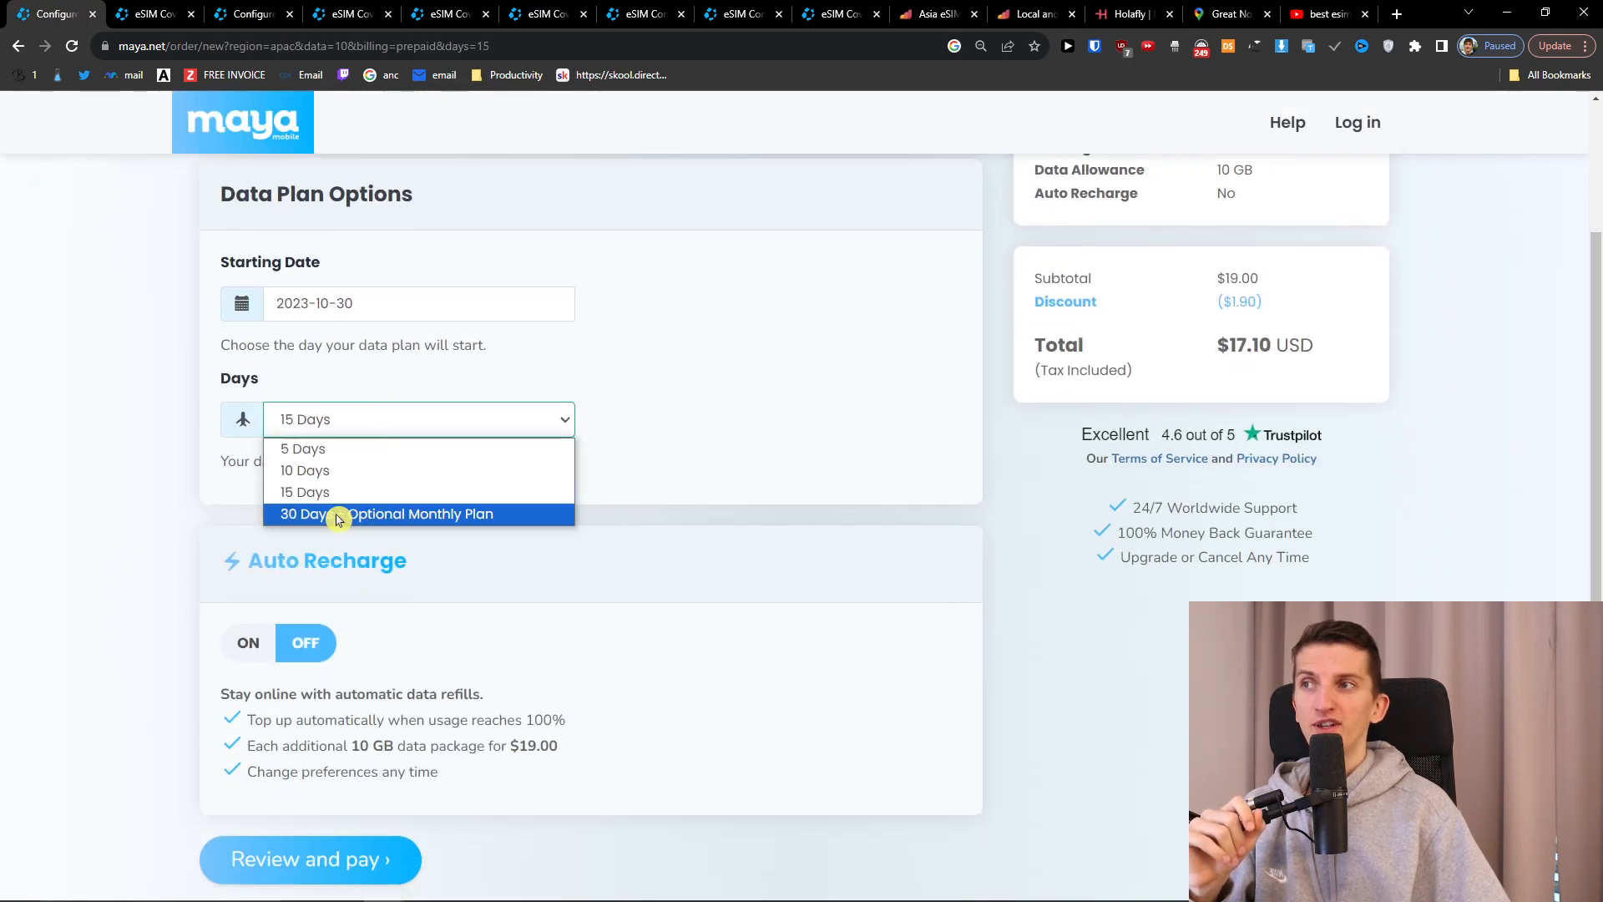
left_click(930, 13)
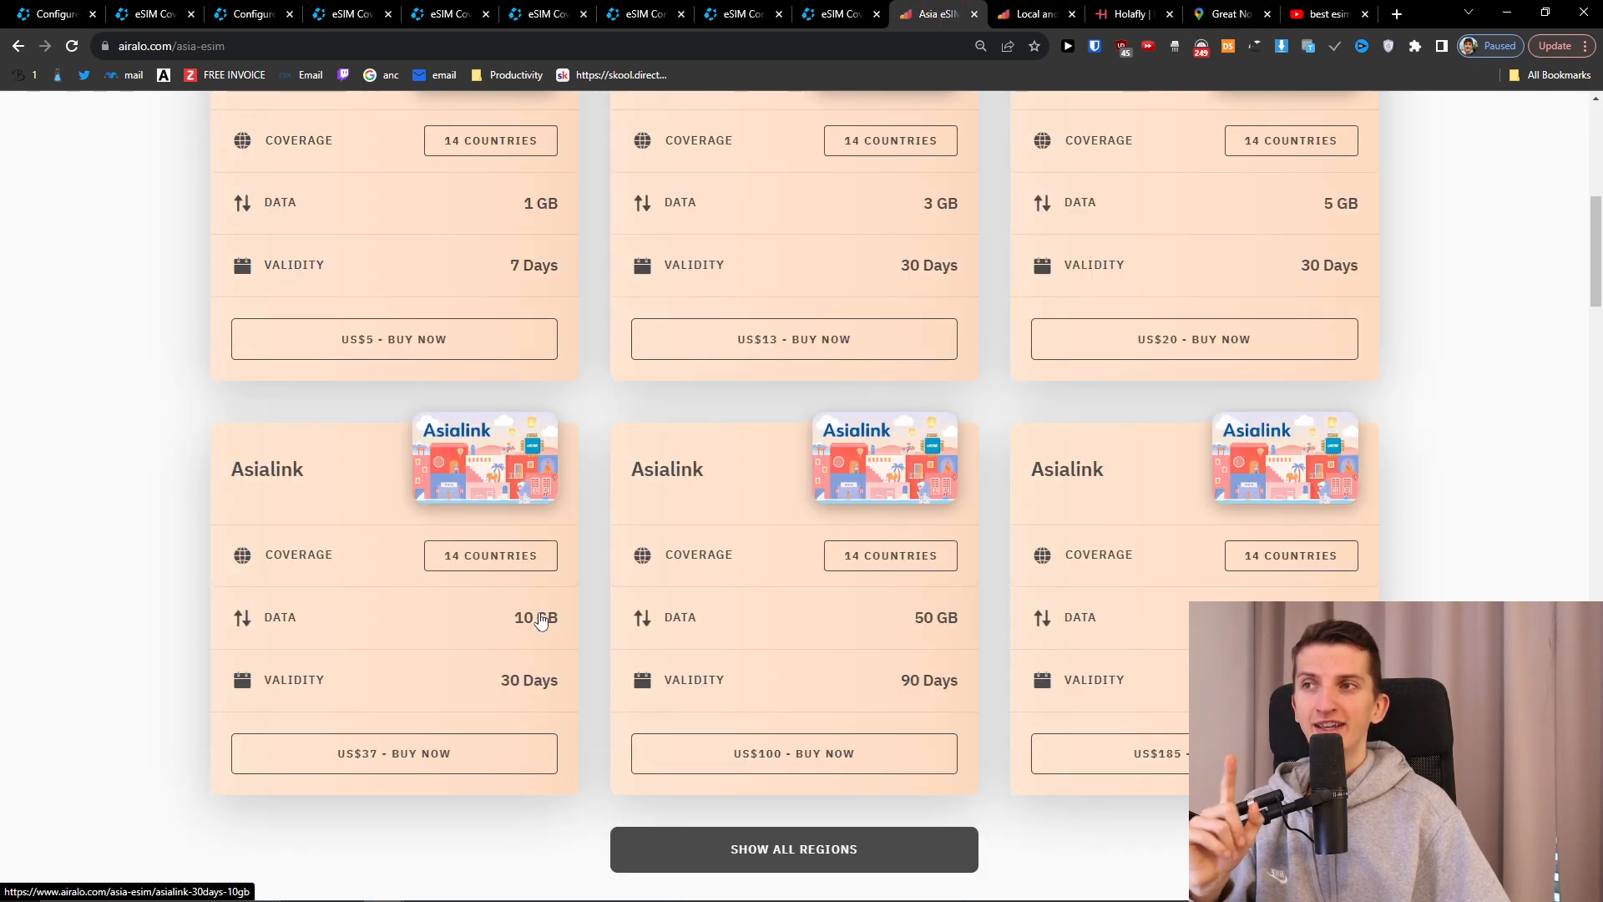
Open and scroll through the 30-day 10 GB Asialink plan details.
left_click(452, 634)
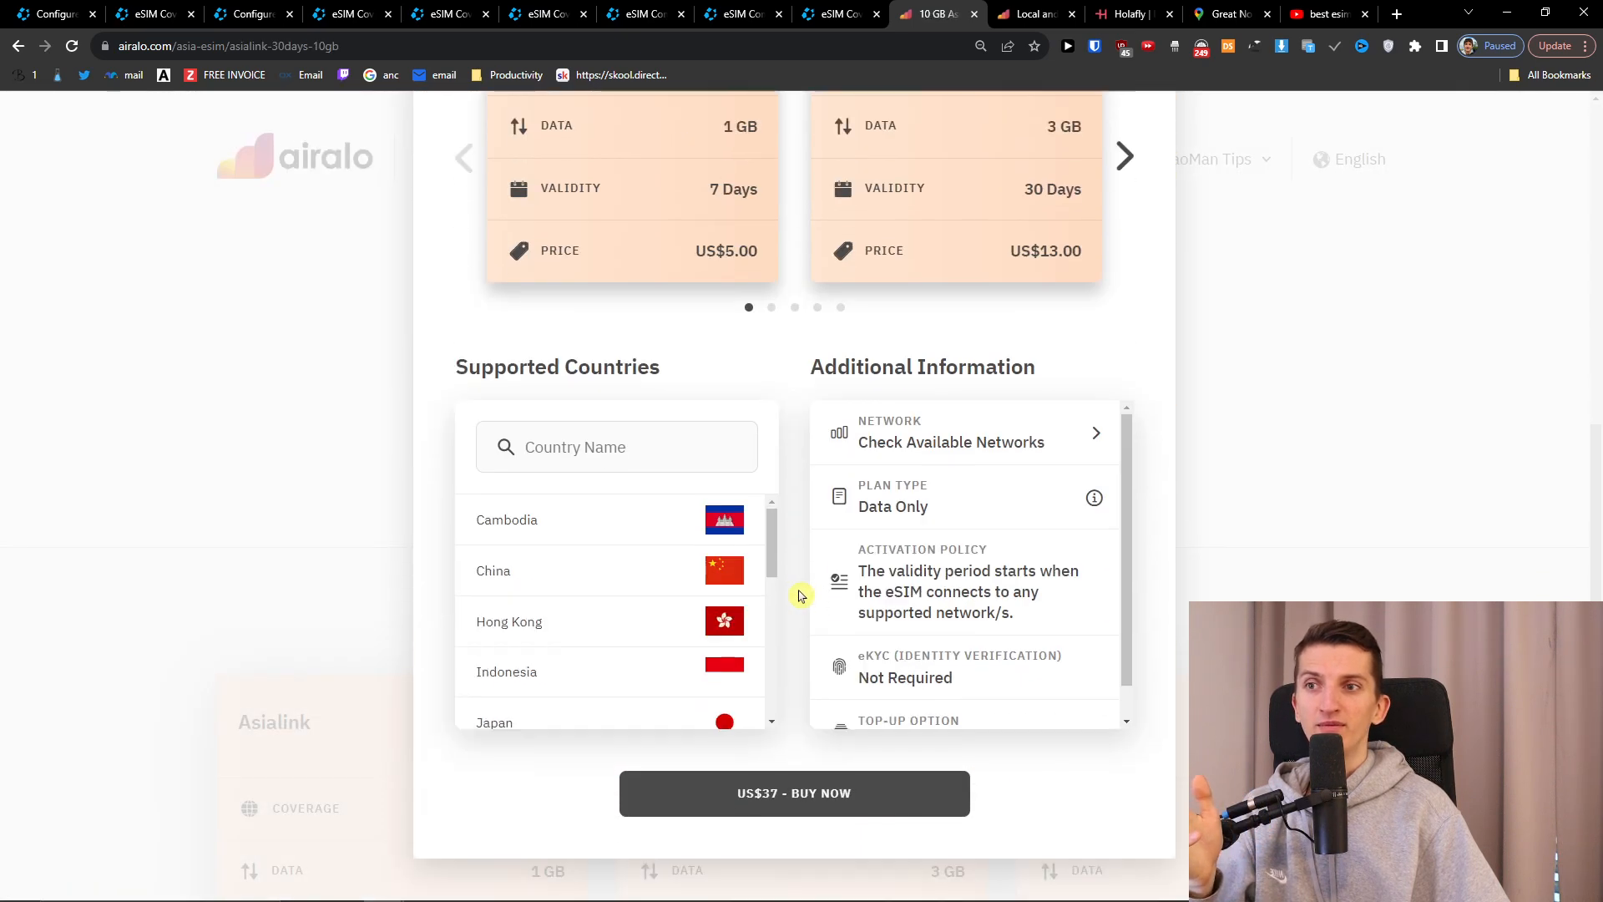
scroll("down", 3)
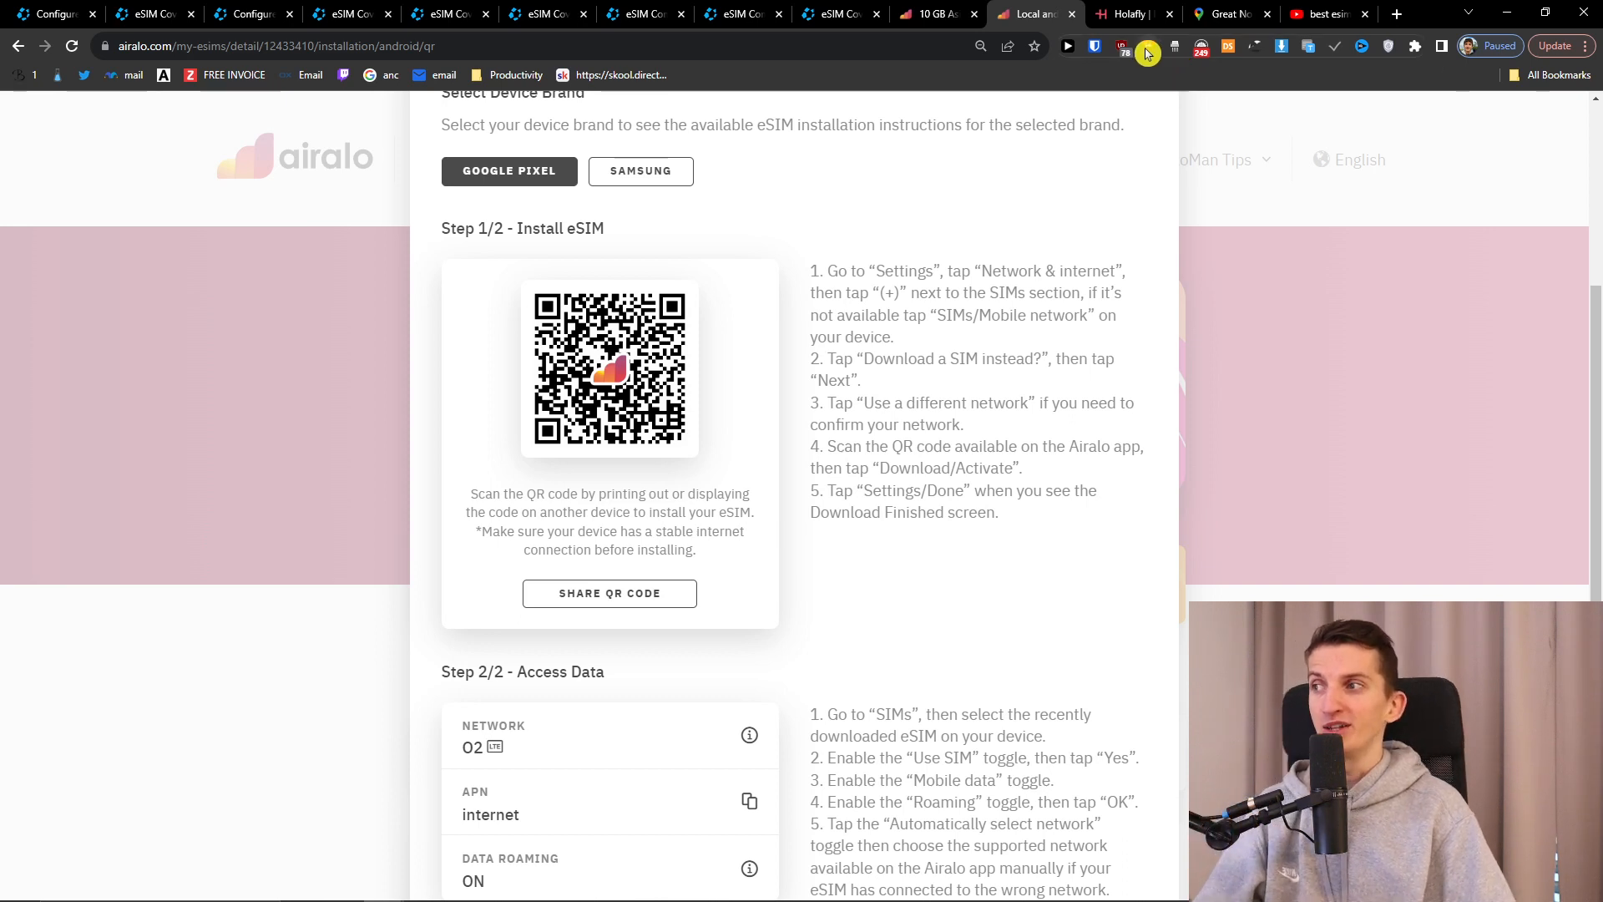
mouse_move(1144, 46)
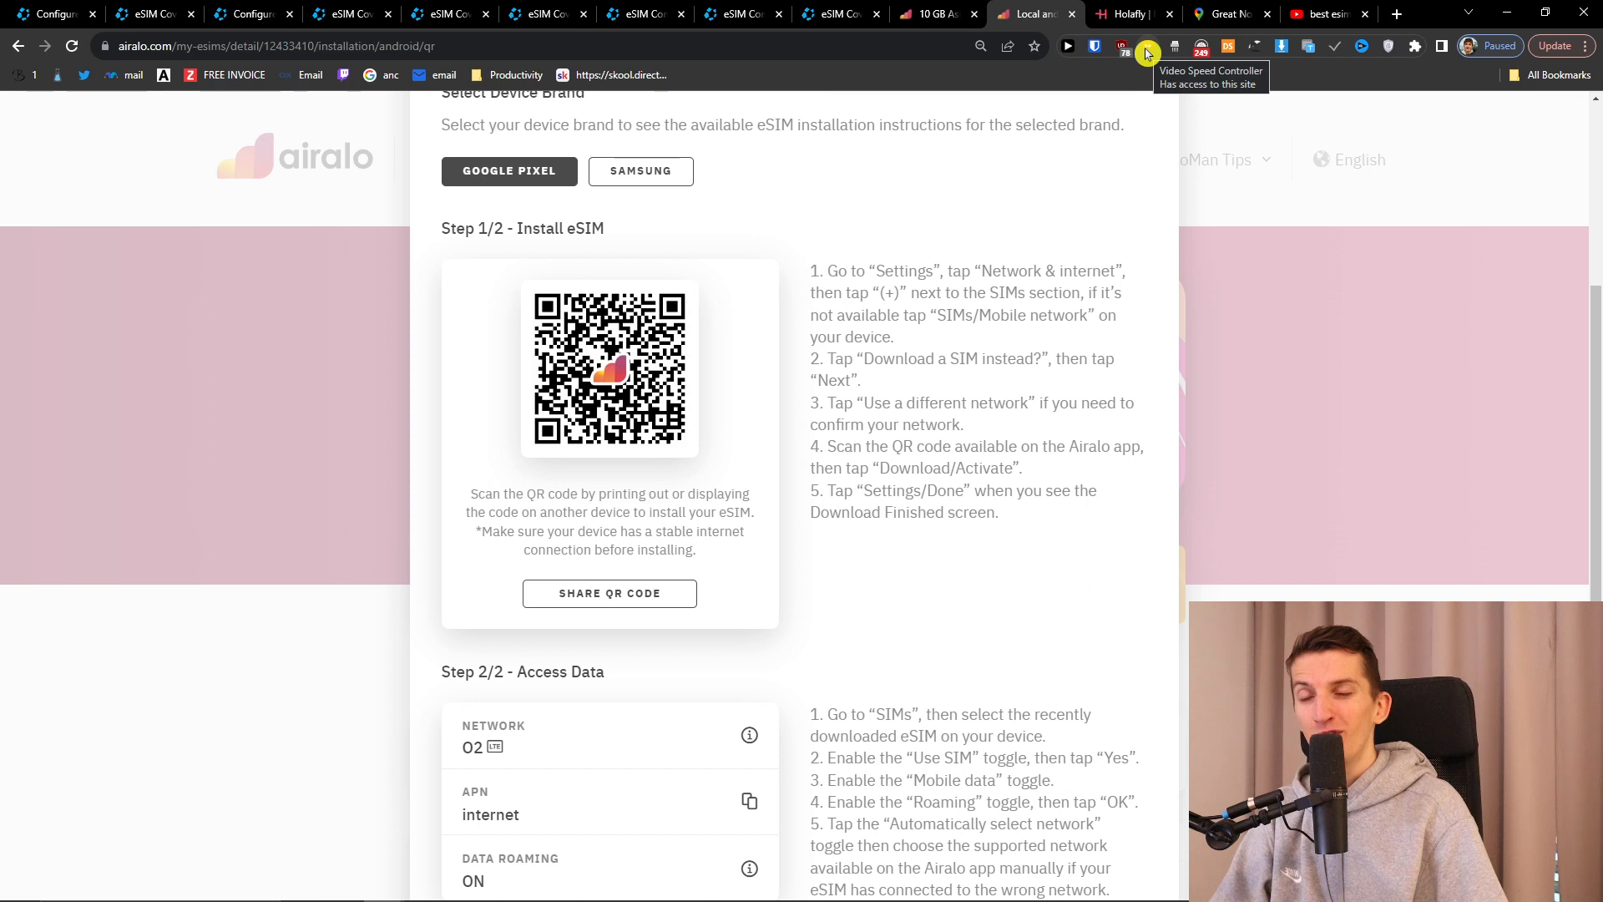
mouse_move(141, 541)
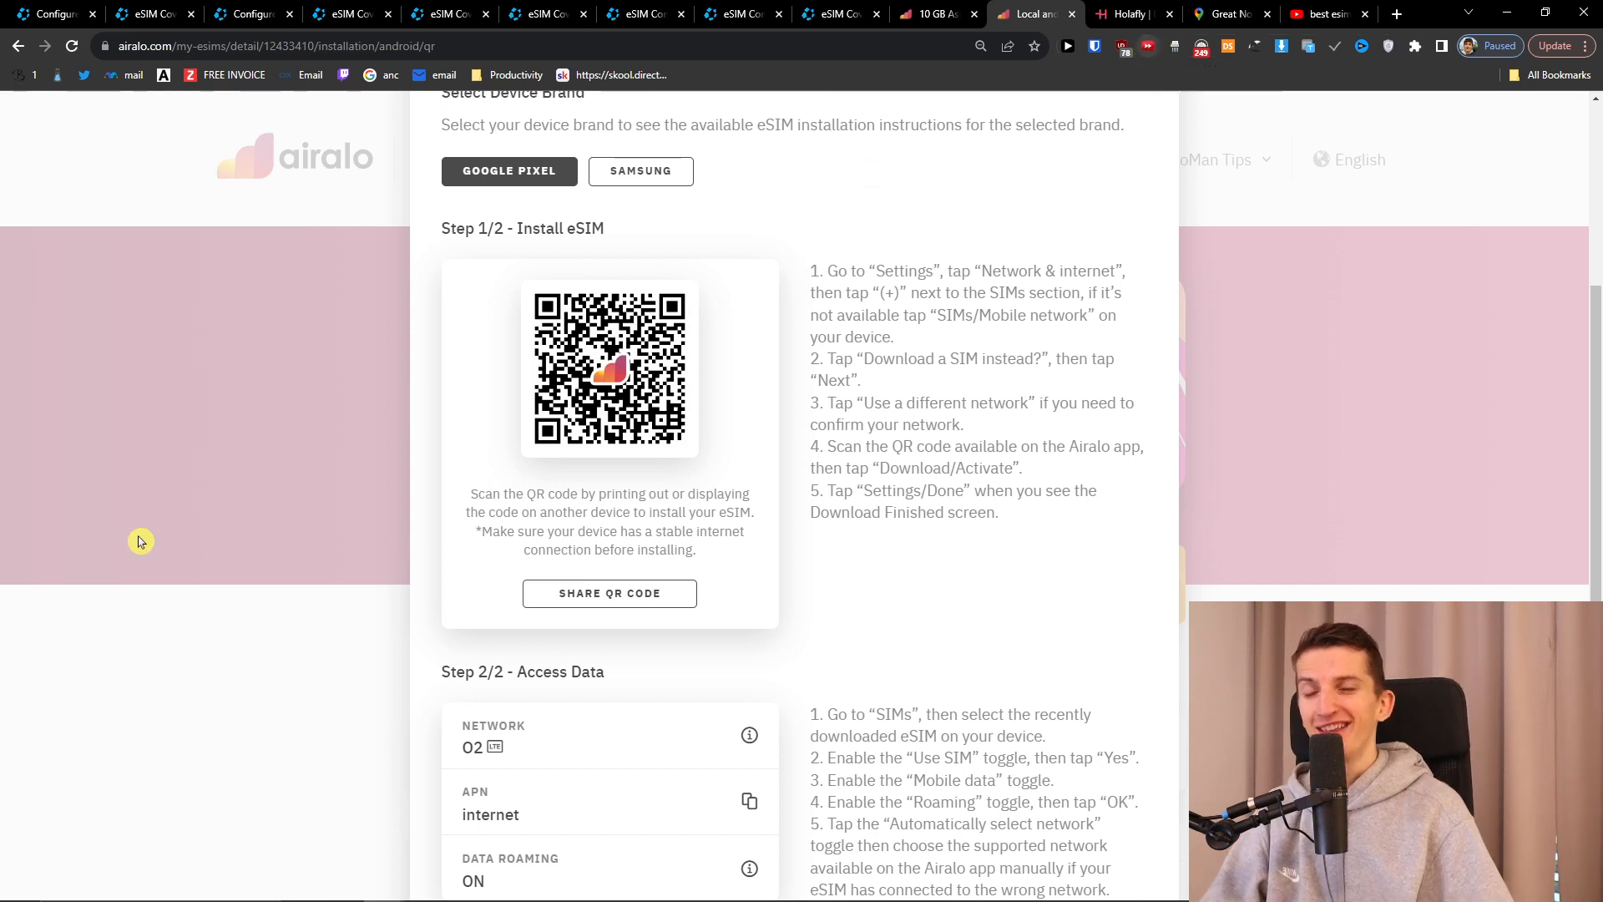